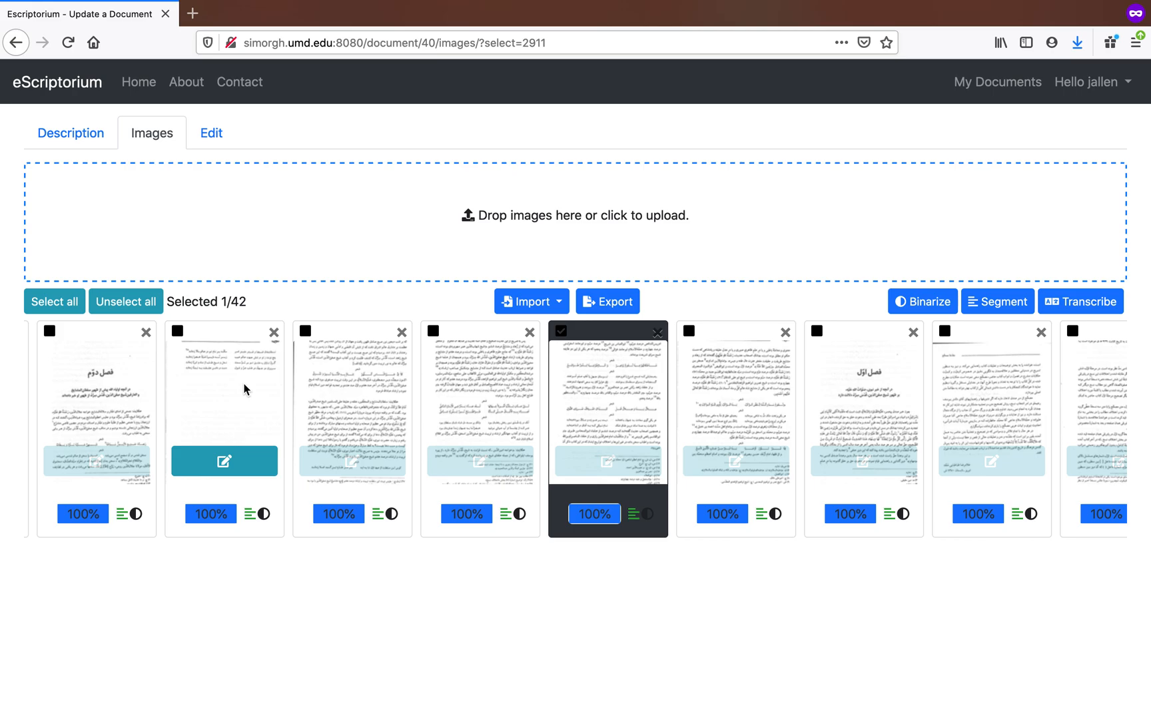
pyautogui.moveTo(271, 372)
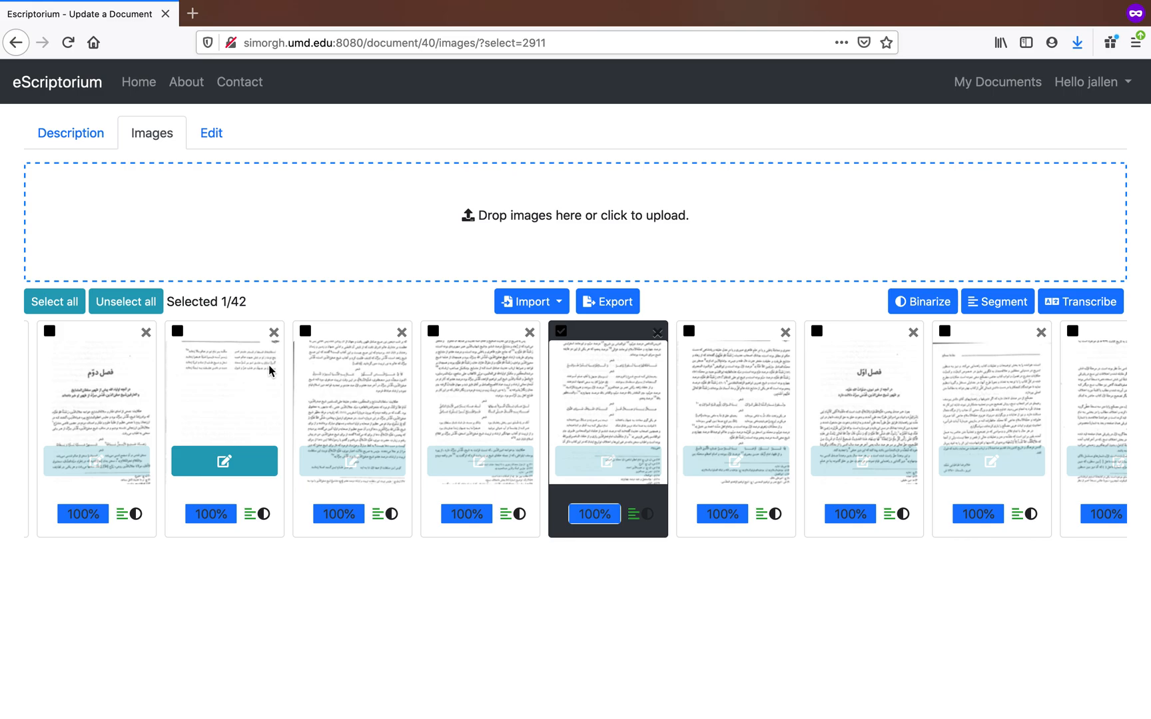
pyautogui.moveTo(338, 314)
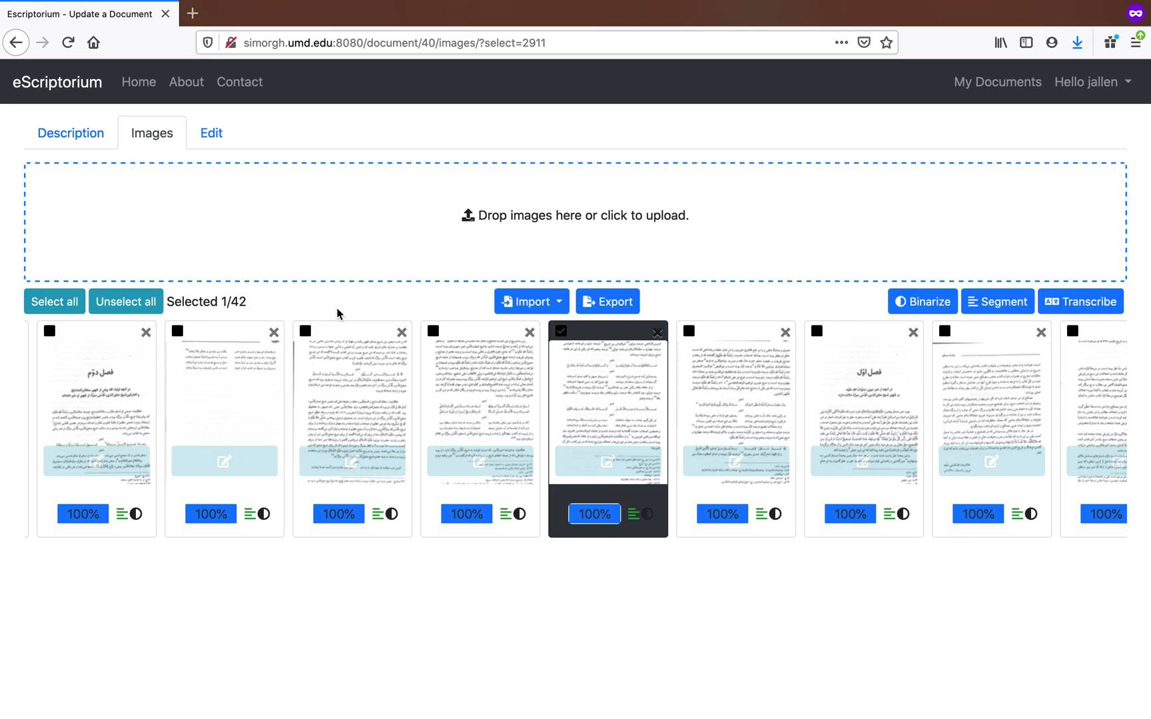
pyautogui.moveTo(437, 339)
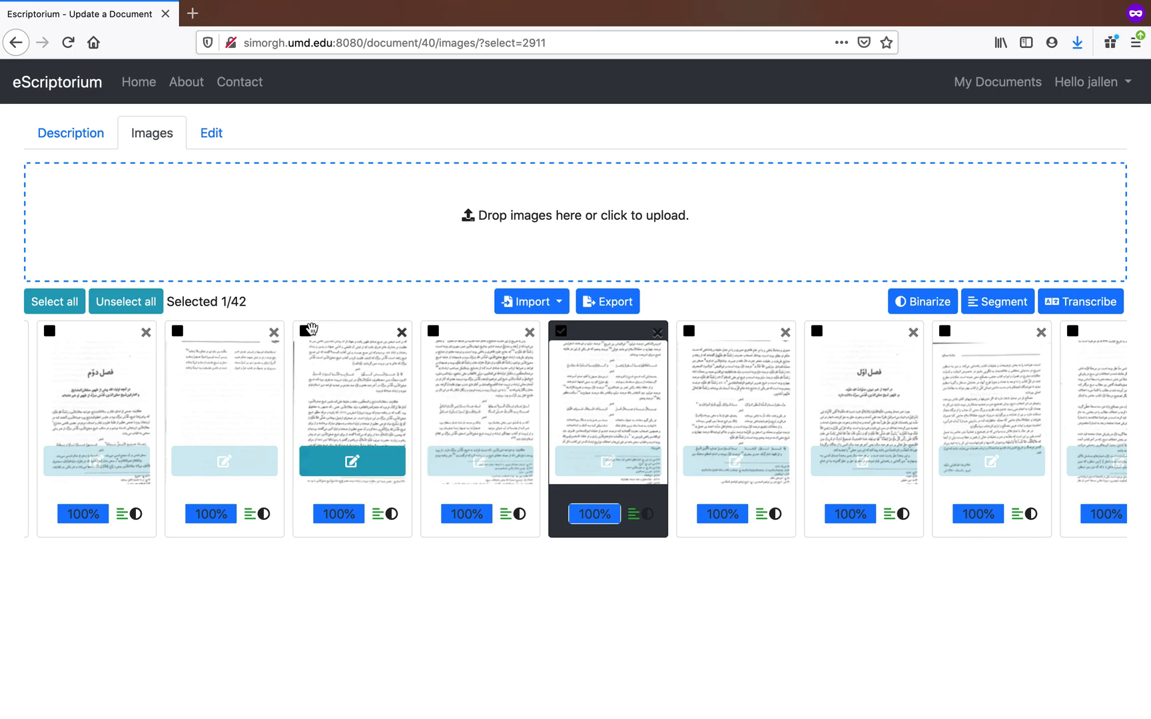
# Select all 42 page images of the document, replacing the single-image selection.
pyautogui.click(53, 301)
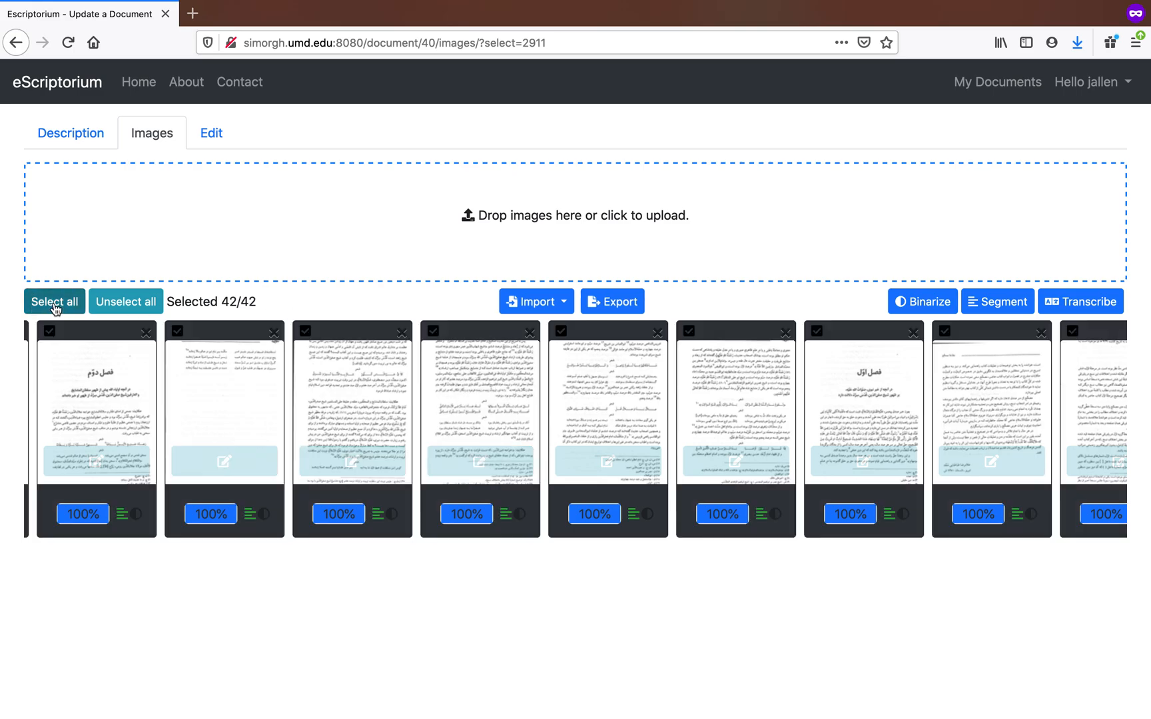
pyautogui.moveTo(617, 304)
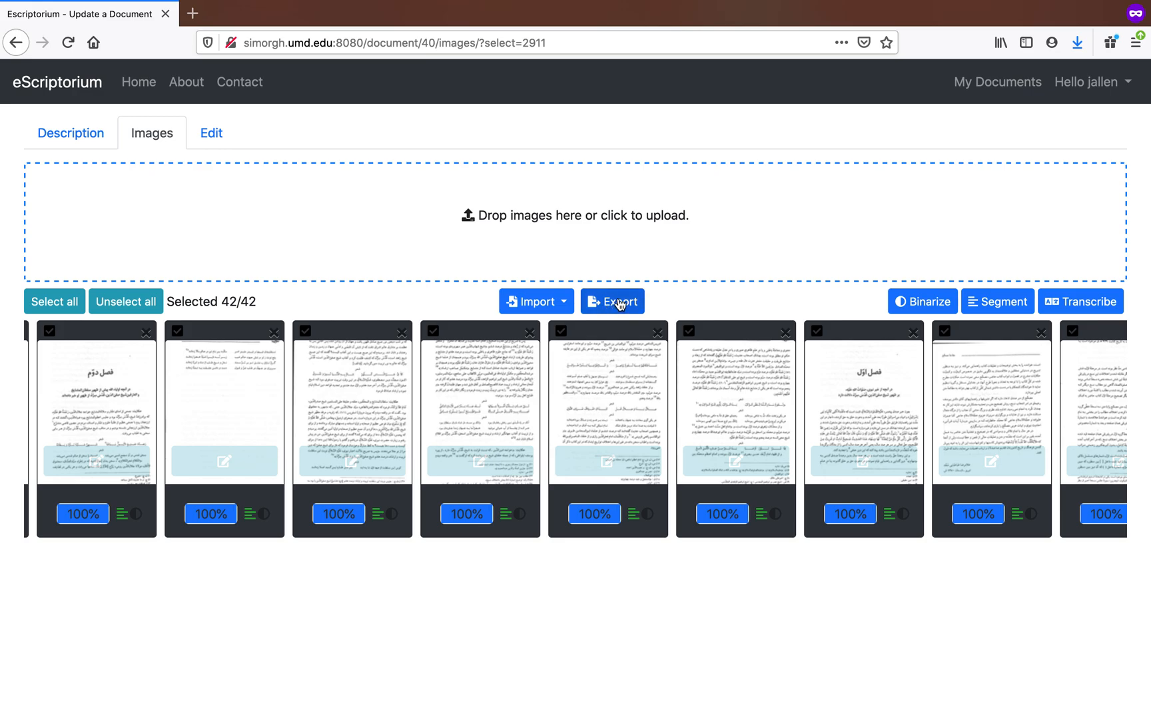
# Open the export form for the selected images and keep the kraken:arabPersPrBigMixed_best transcription.
pyautogui.click(612, 301)
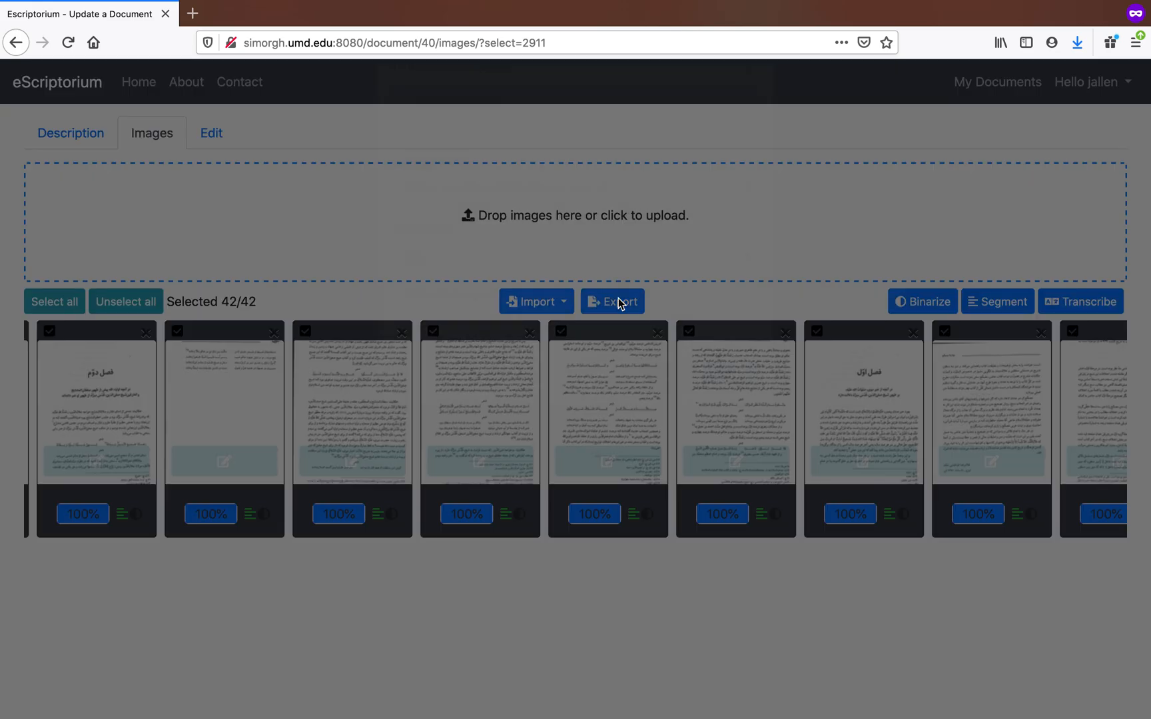
pyautogui.click(619, 301)
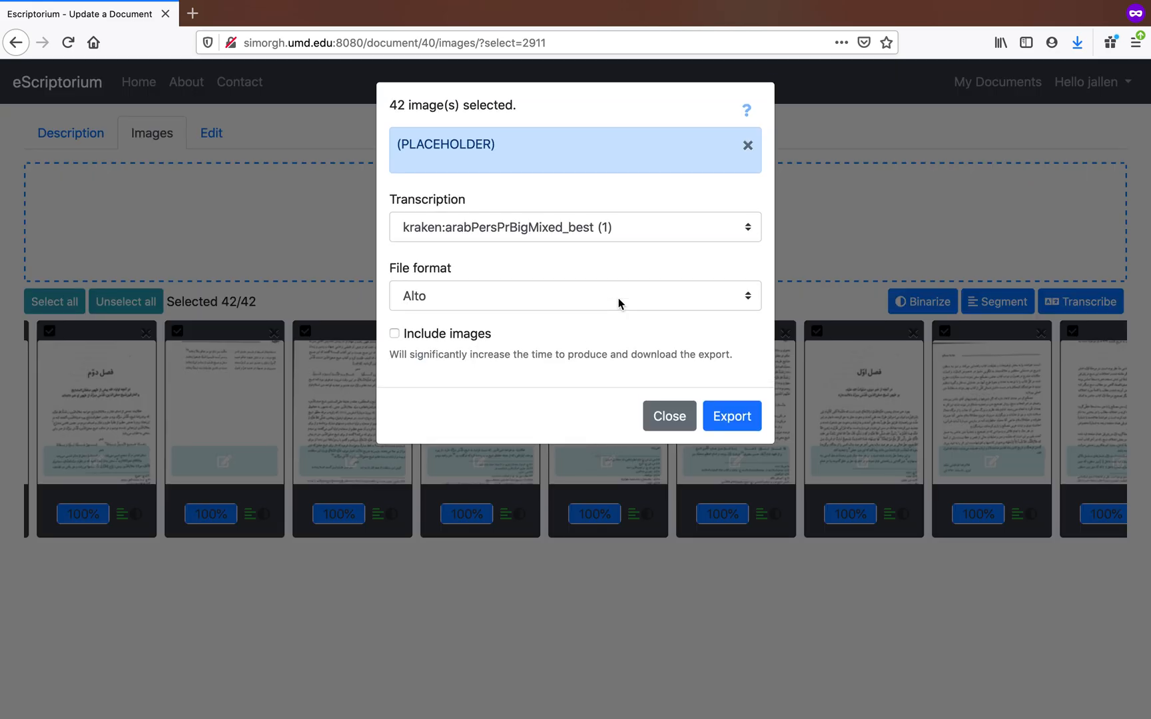
pyautogui.moveTo(638, 235)
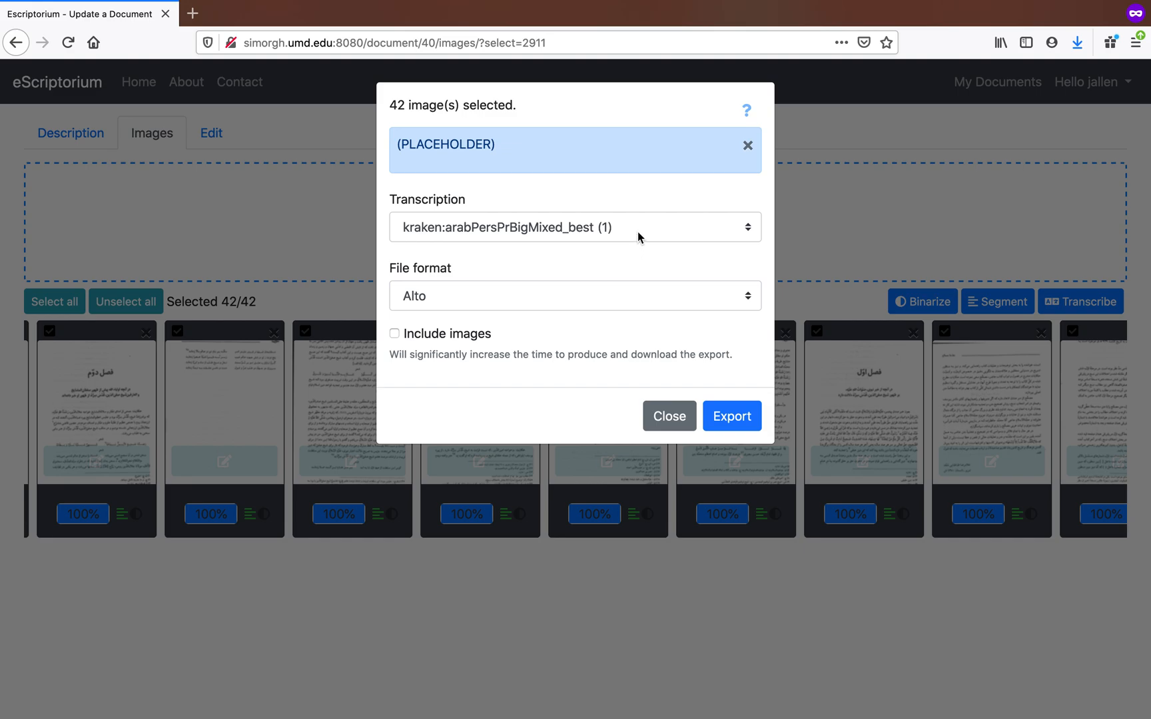
pyautogui.moveTo(640, 235)
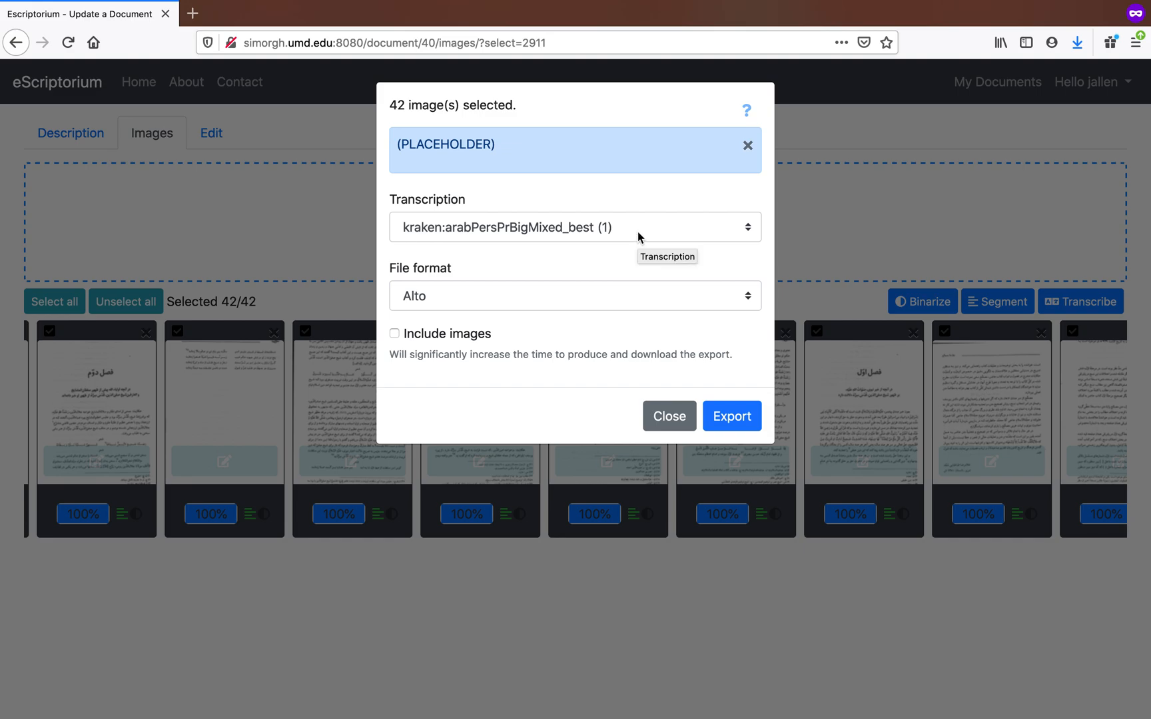
pyautogui.click(575, 227)
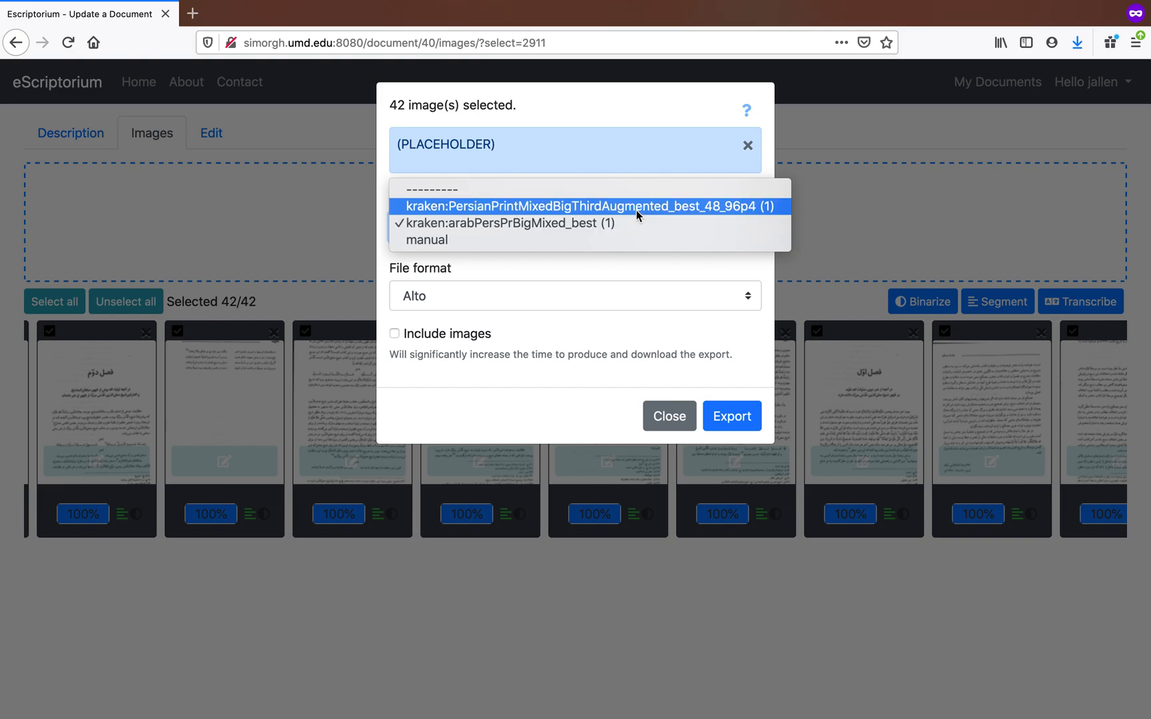
pyautogui.moveTo(637, 223)
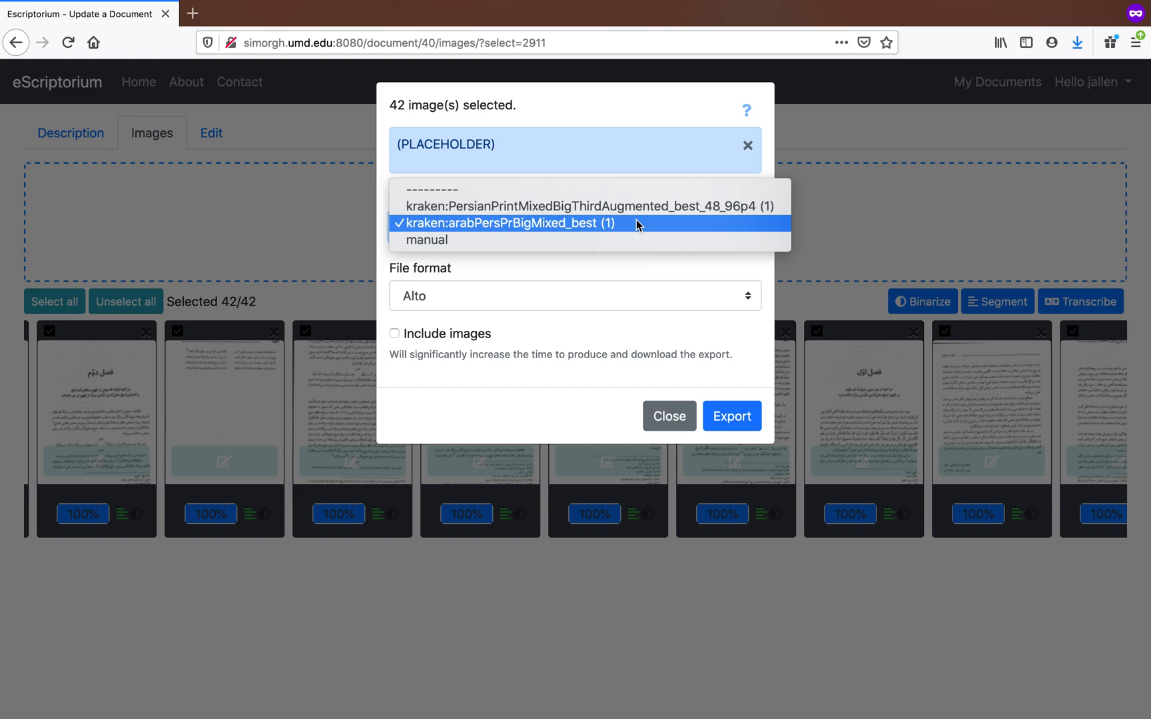
pyautogui.click(509, 223)
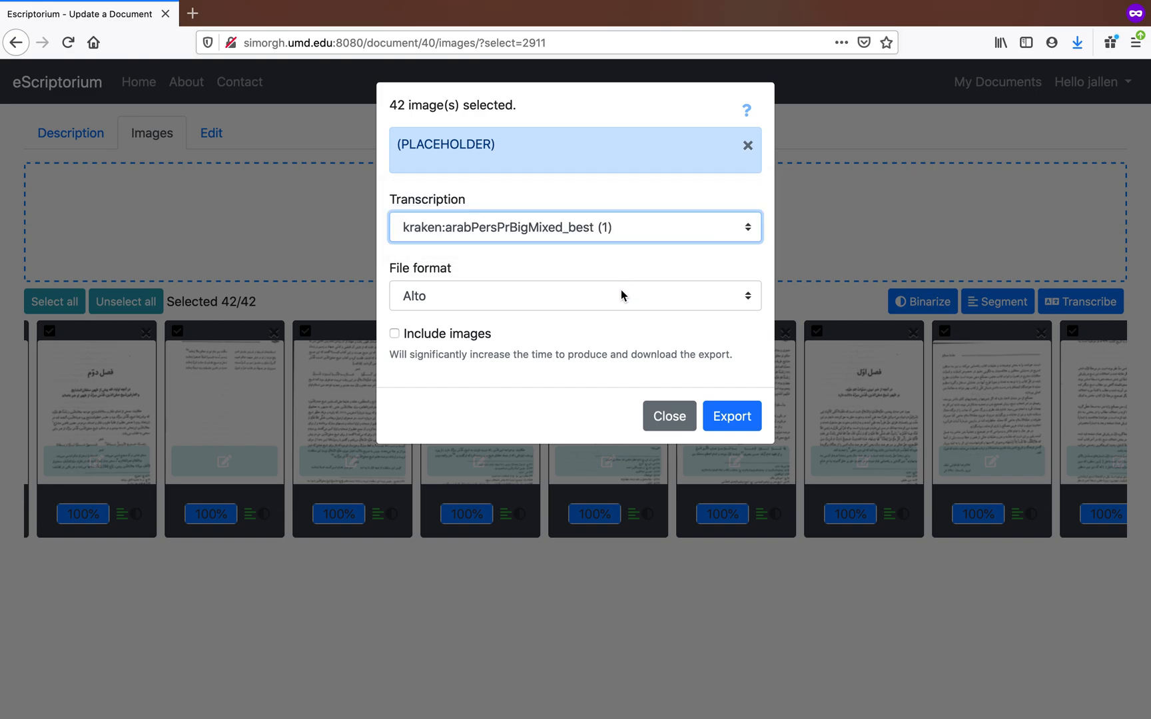
# Set the export file format to Pagexml and tick Include images.
pyautogui.click(575, 296)
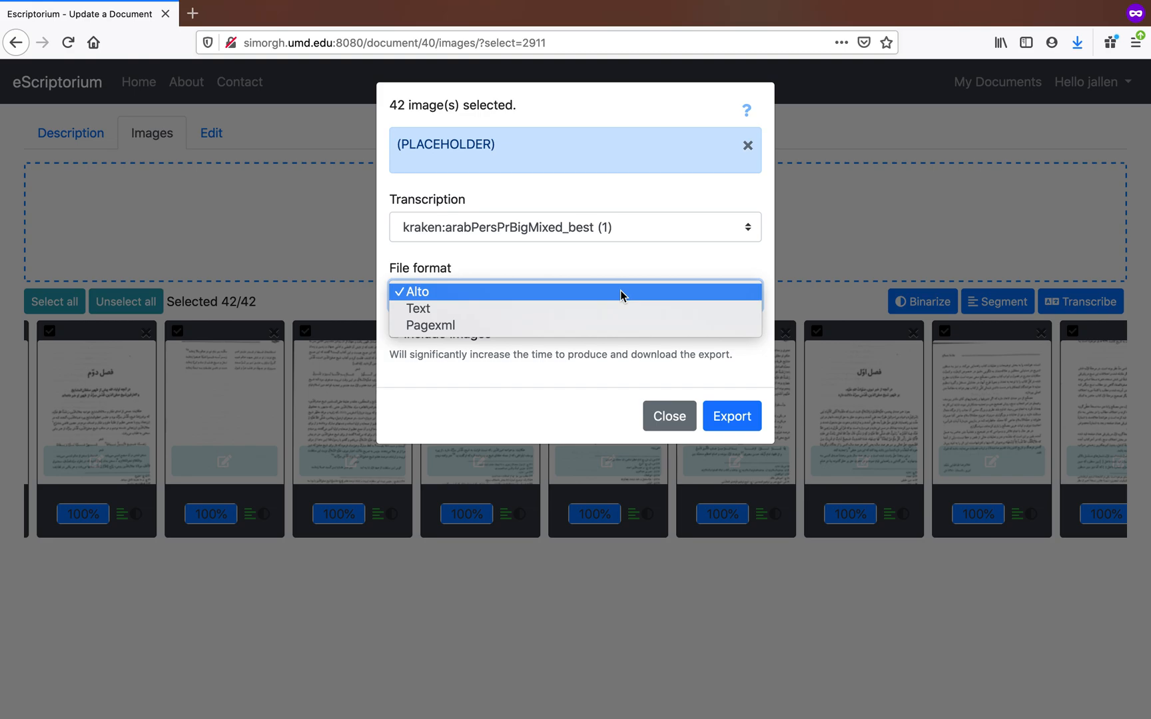
pyautogui.moveTo(563, 325)
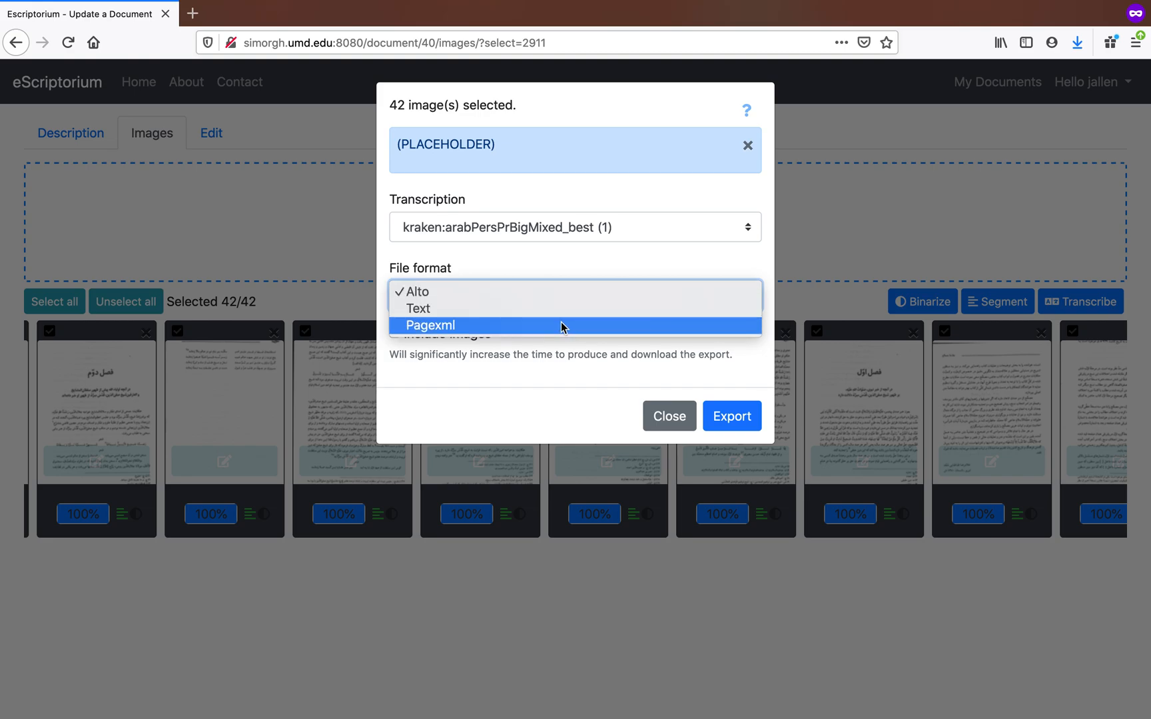
pyautogui.moveTo(559, 308)
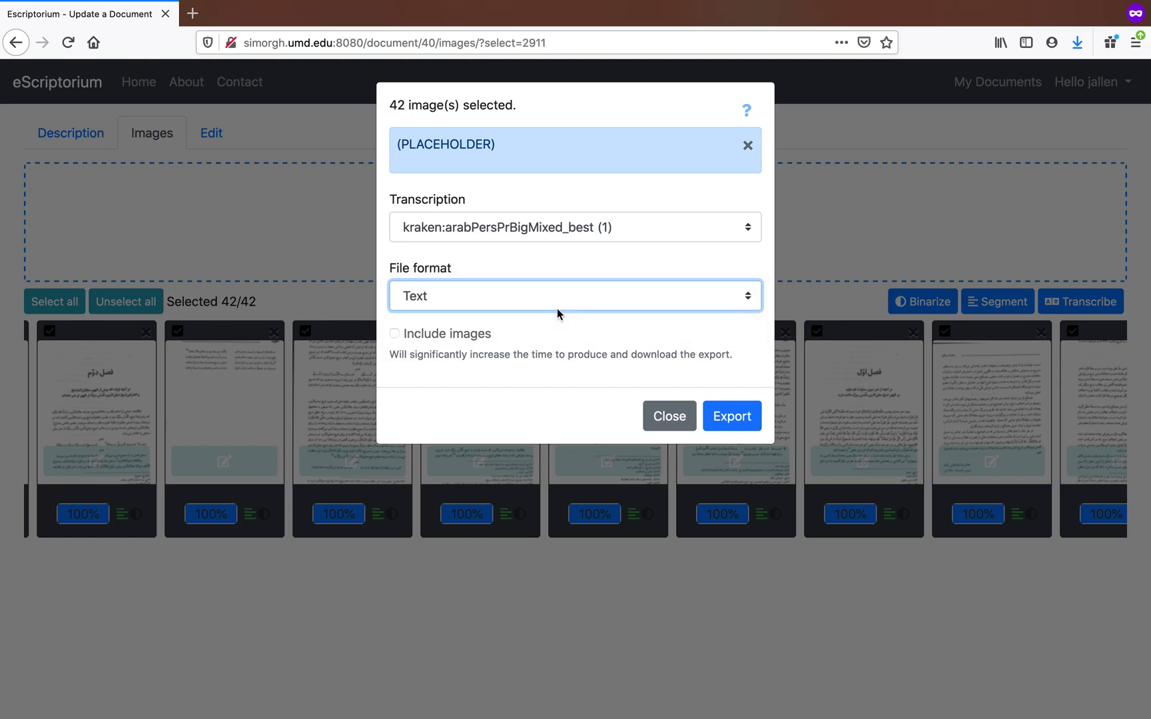
pyautogui.moveTo(645, 323)
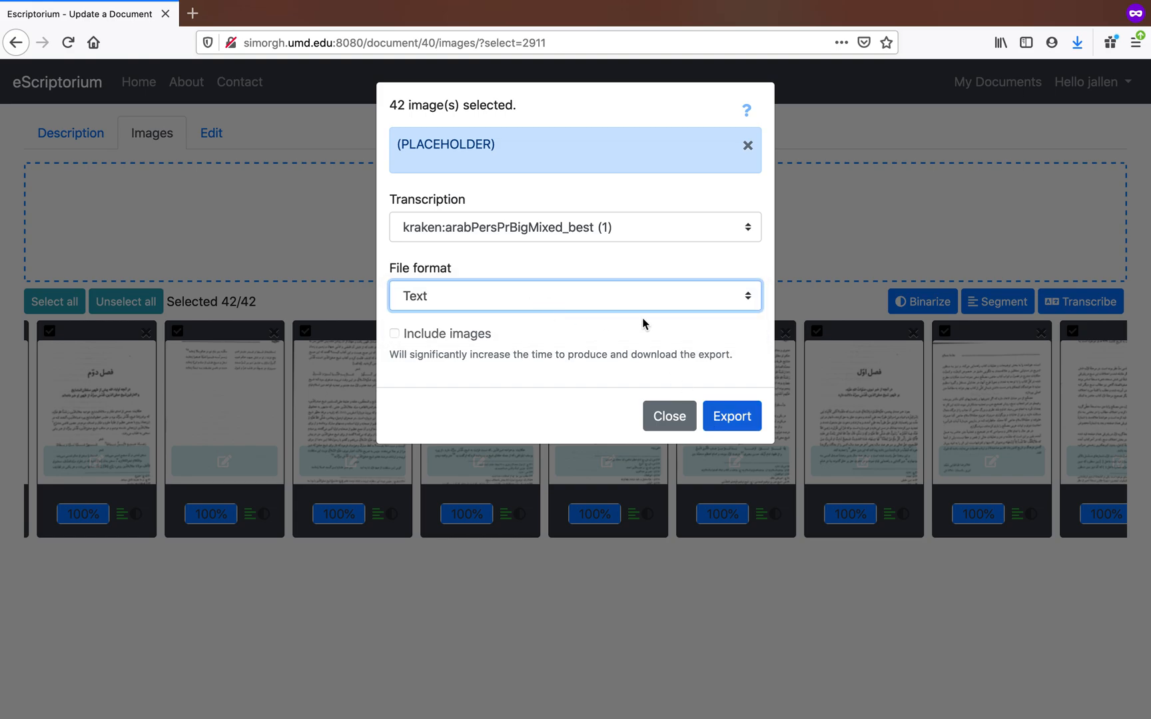
pyautogui.moveTo(620, 278)
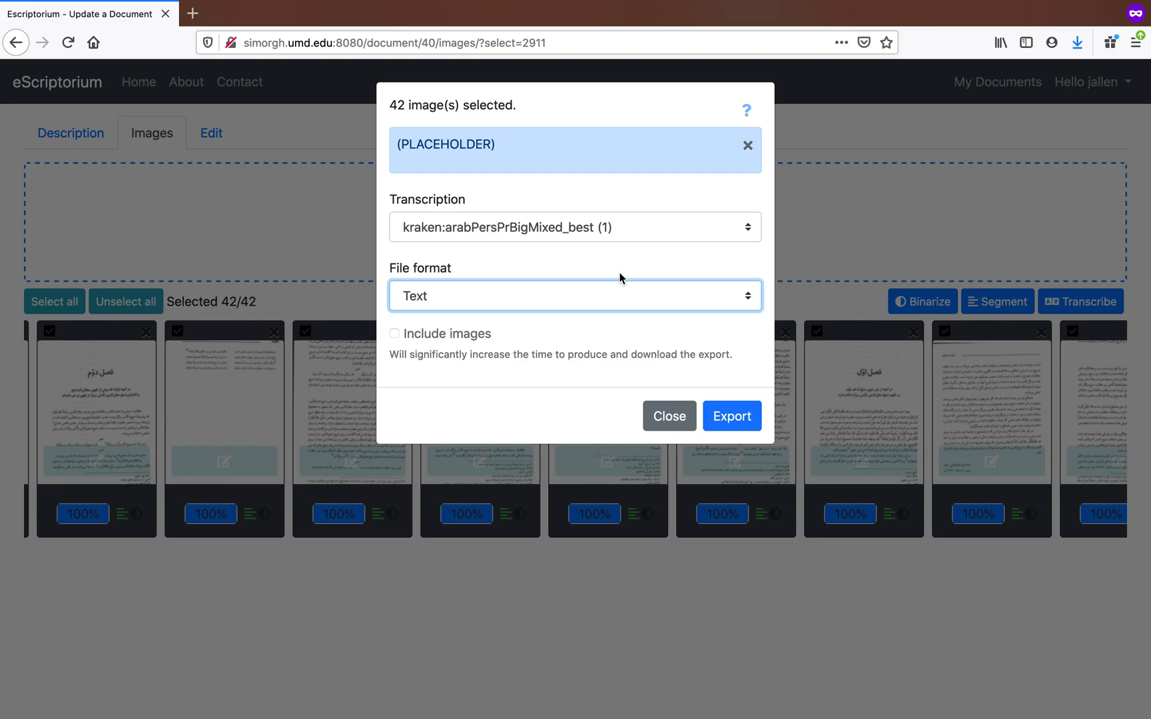
pyautogui.click(575, 296)
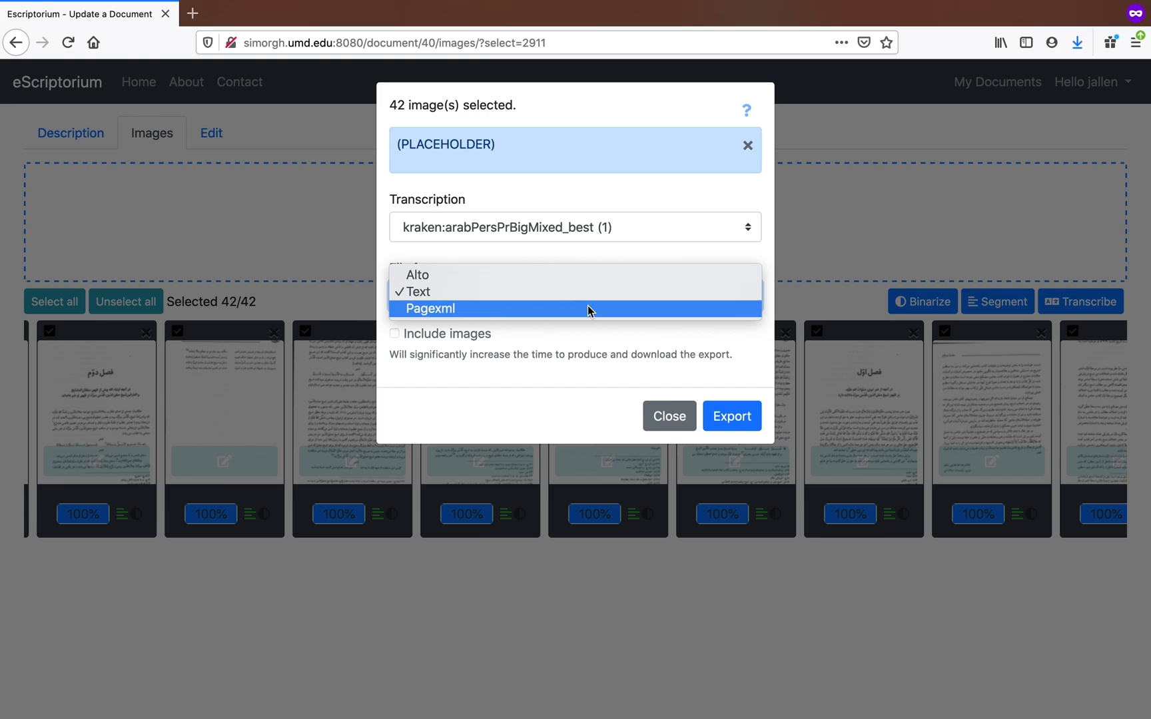
pyautogui.click(435, 308)
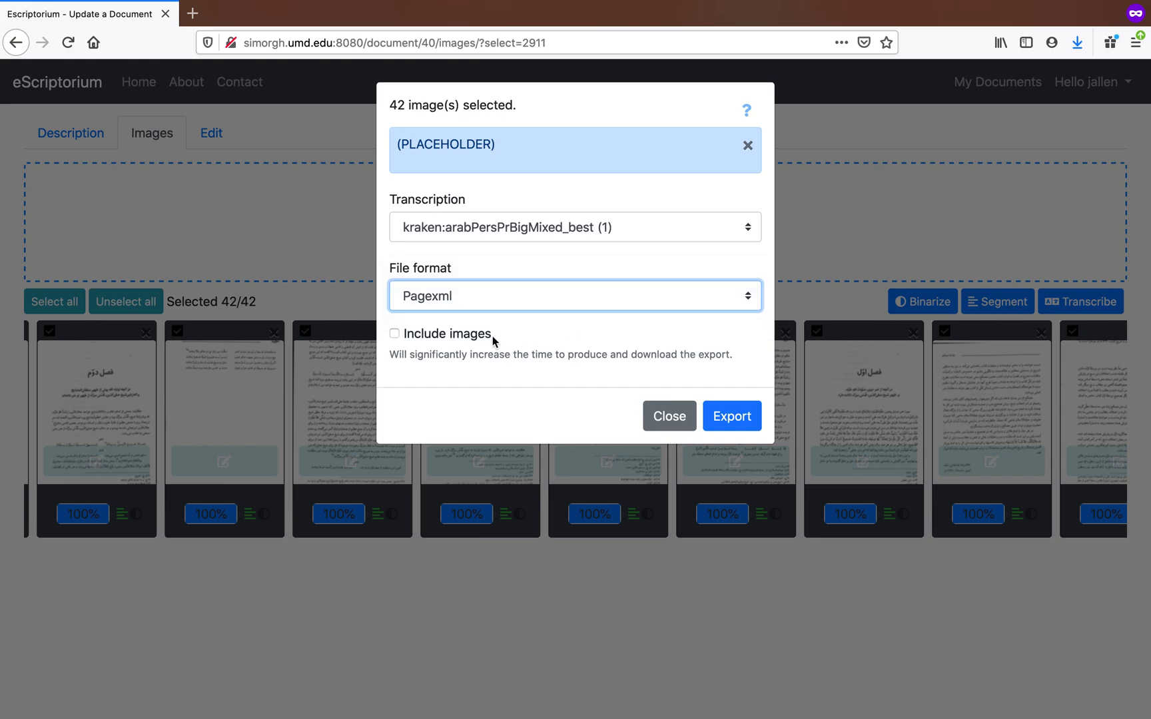
pyautogui.click(394, 334)
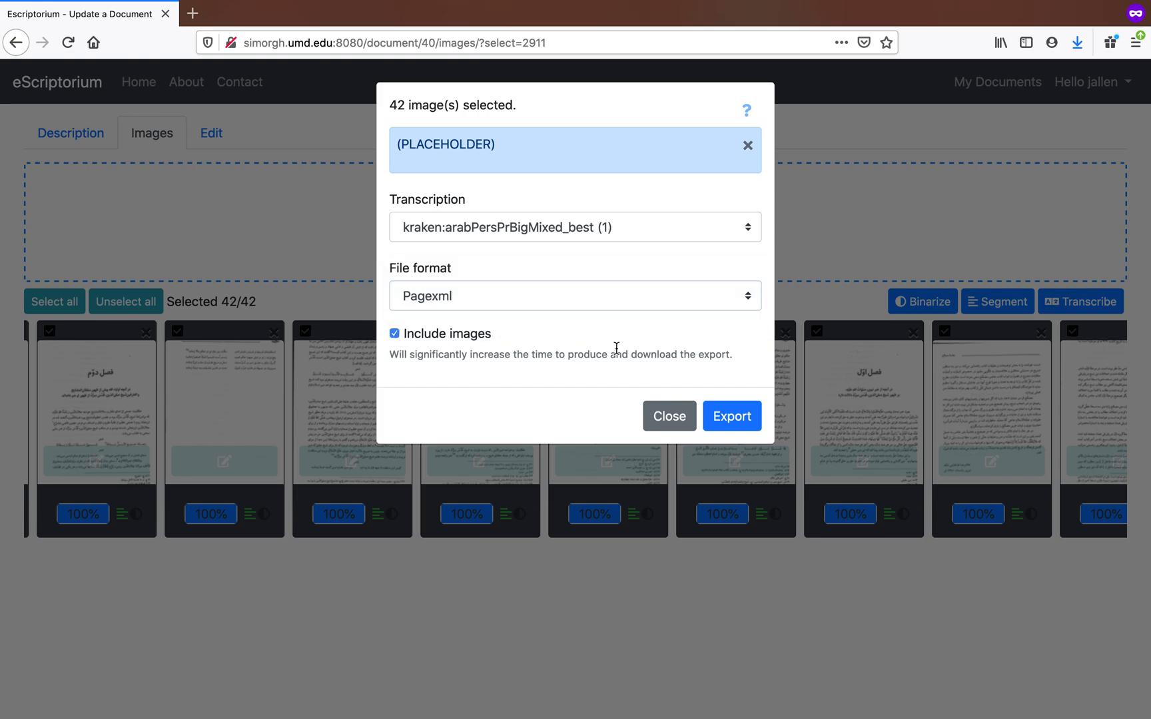
# Export the 42 images, download the finished archive and confirm opening it.
pyautogui.click(668, 415)
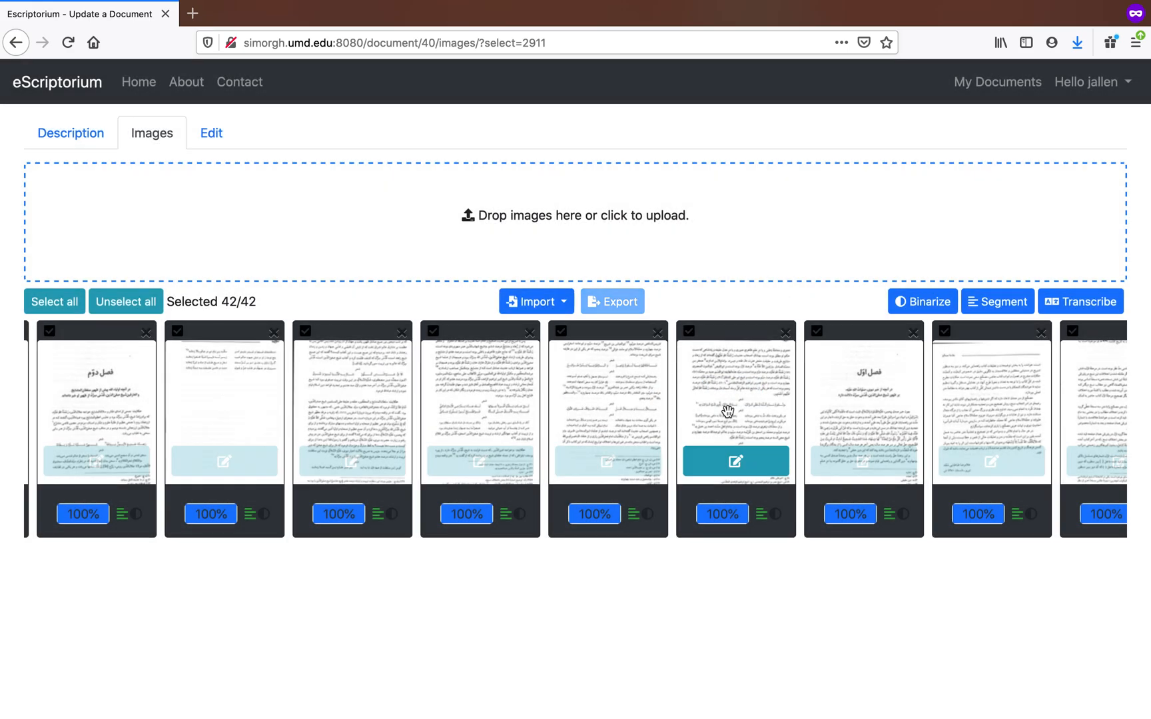
pyautogui.click(612, 301)
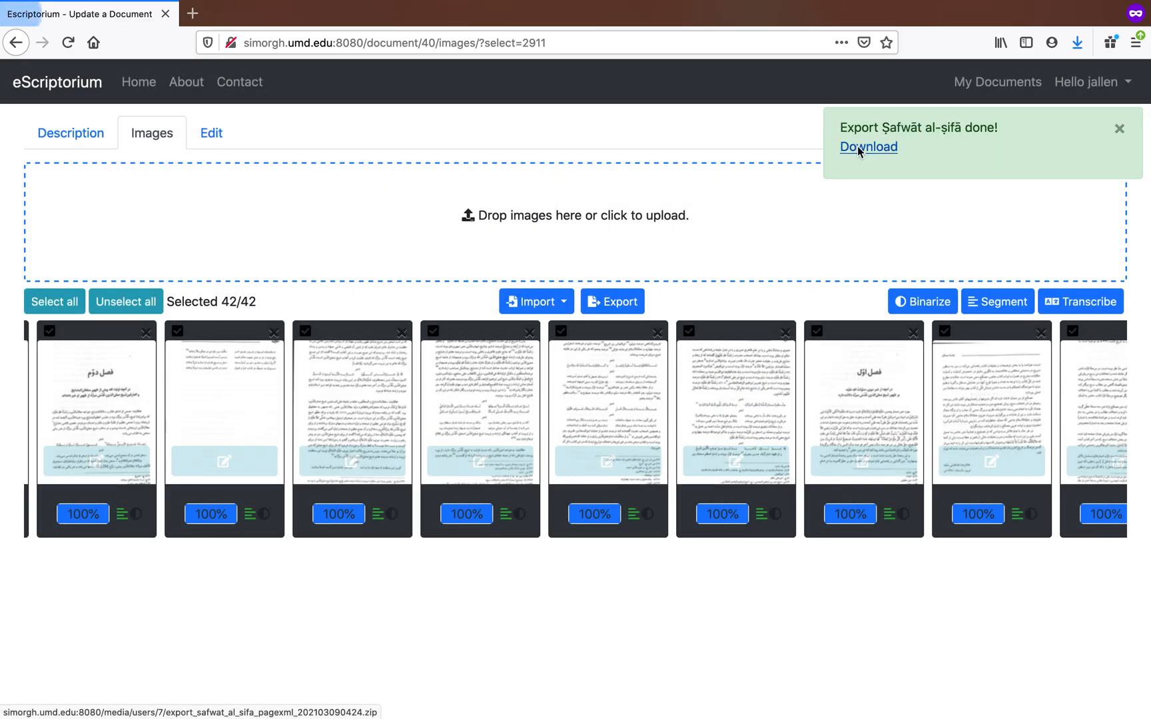
pyautogui.click(868, 147)
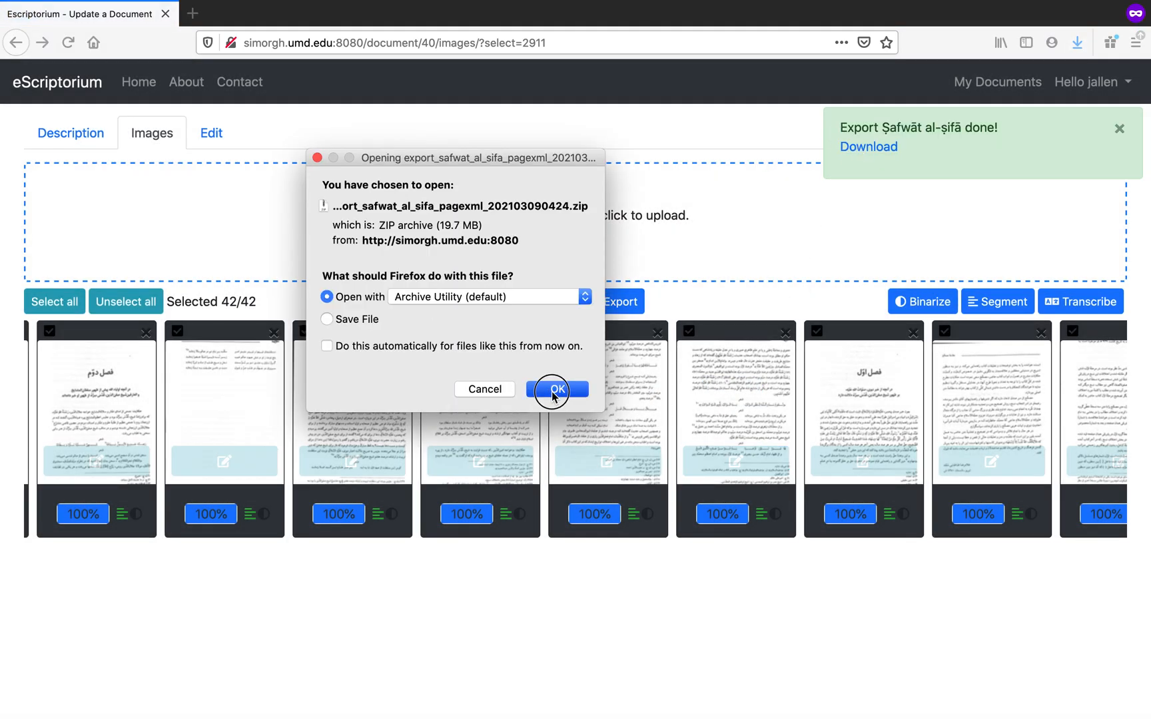
pyautogui.click(555, 389)
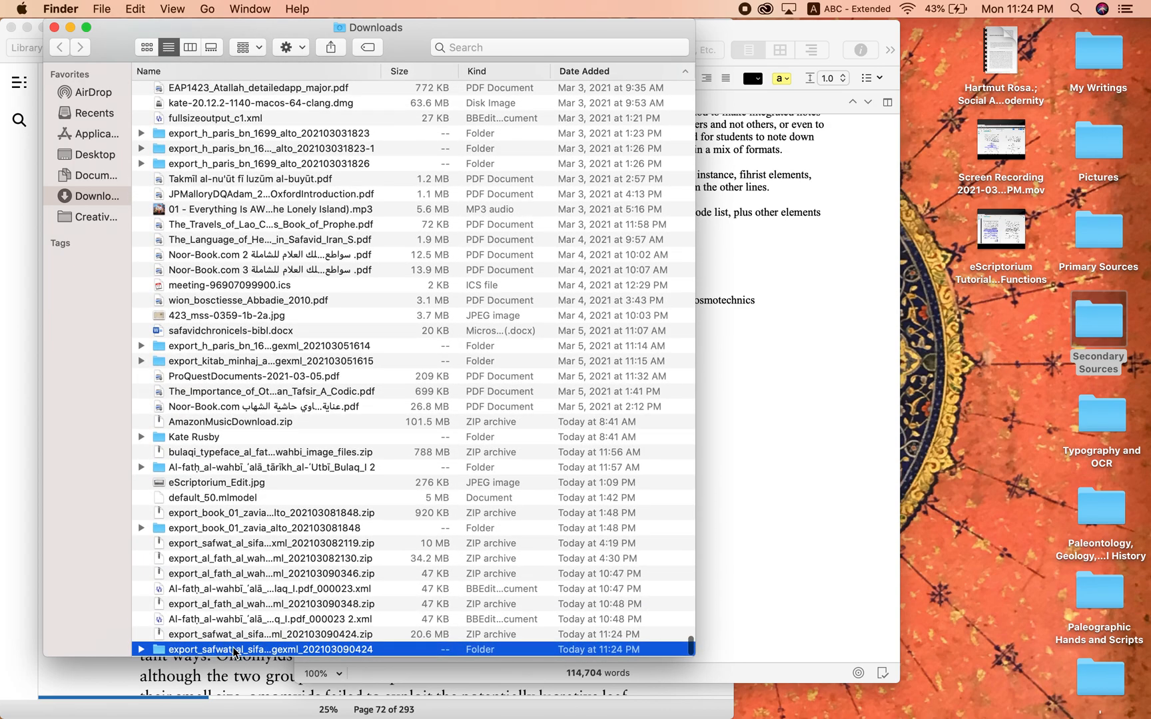
# Open the export_safwat_al_sifa_pagexml folder in Downloads and select one exported PNG.
pyautogui.doubleClick(271, 649)
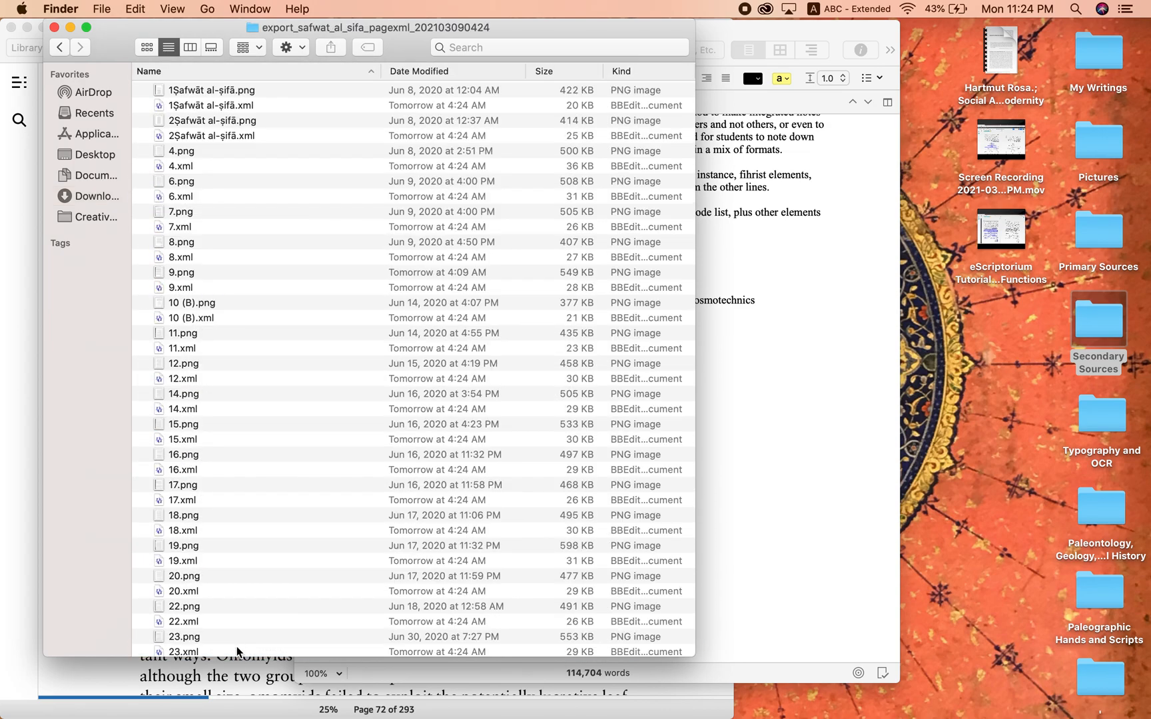
pyautogui.moveTo(208, 108)
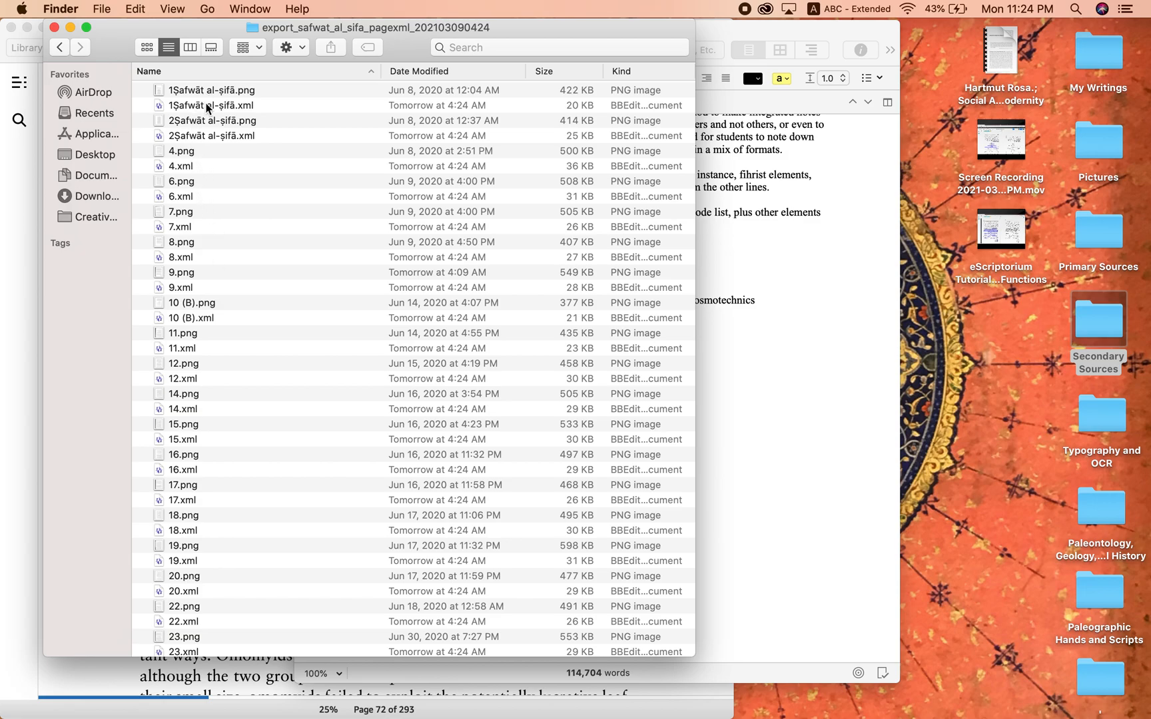
pyautogui.click(211, 120)
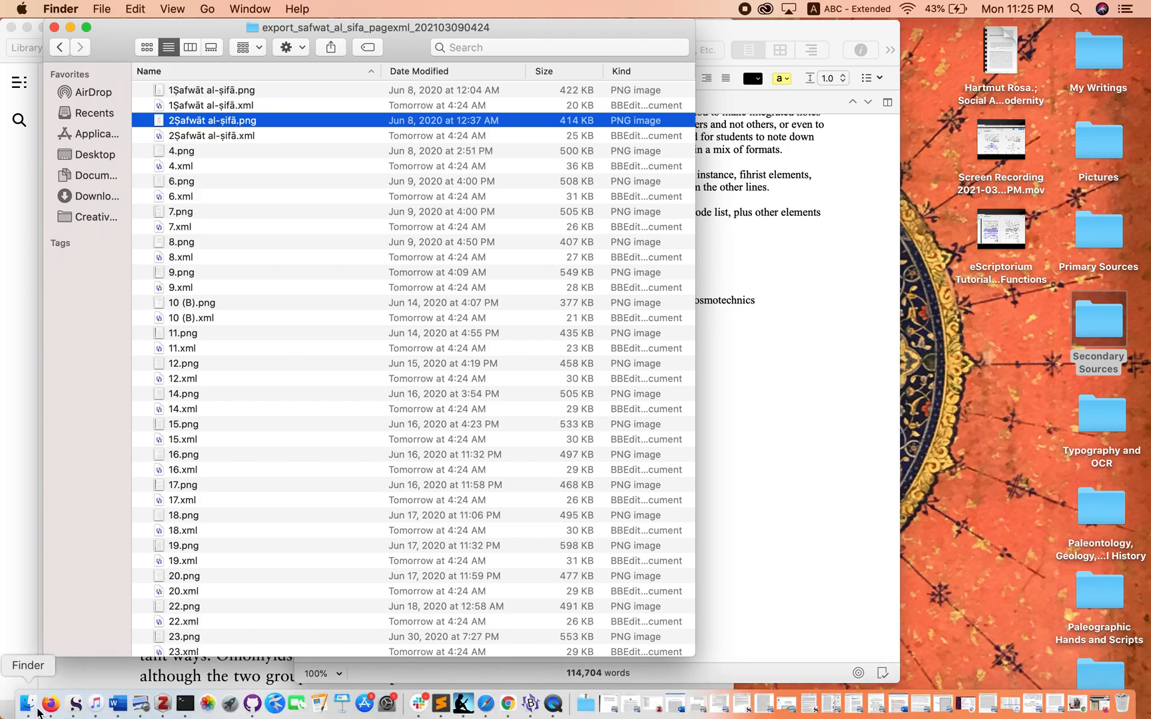
pyautogui.rightClick(49, 704)
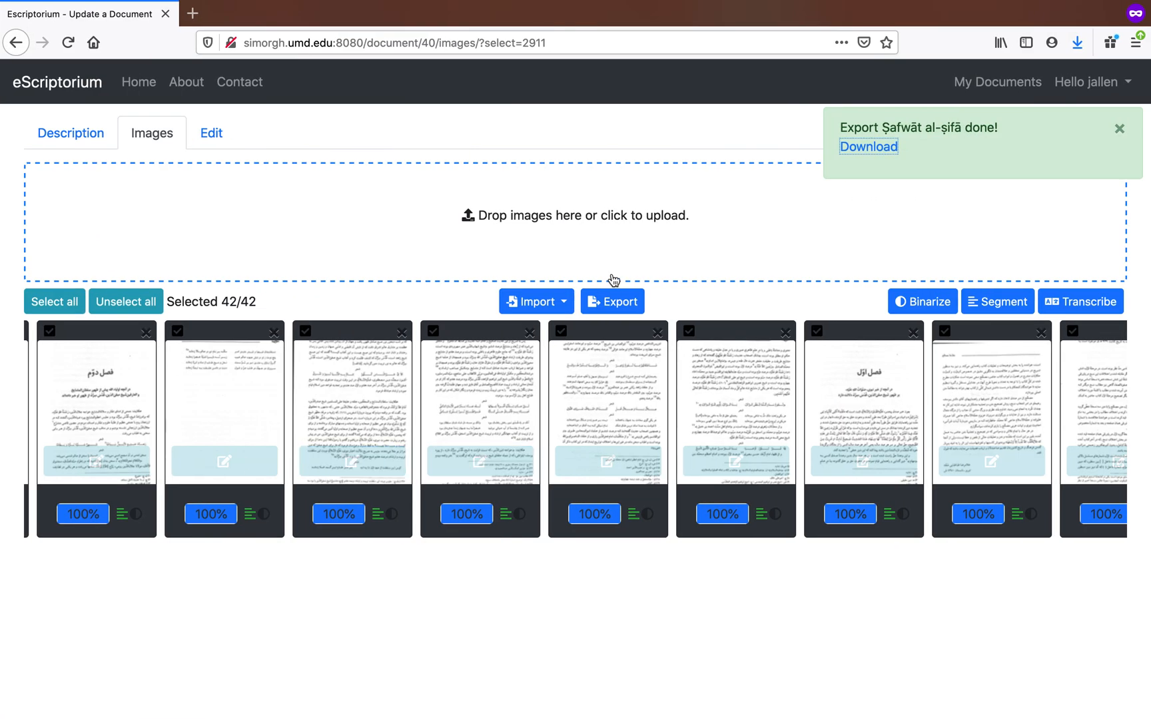
# Close the 'Export done' notification in eScriptorium.
pyautogui.click(1120, 128)
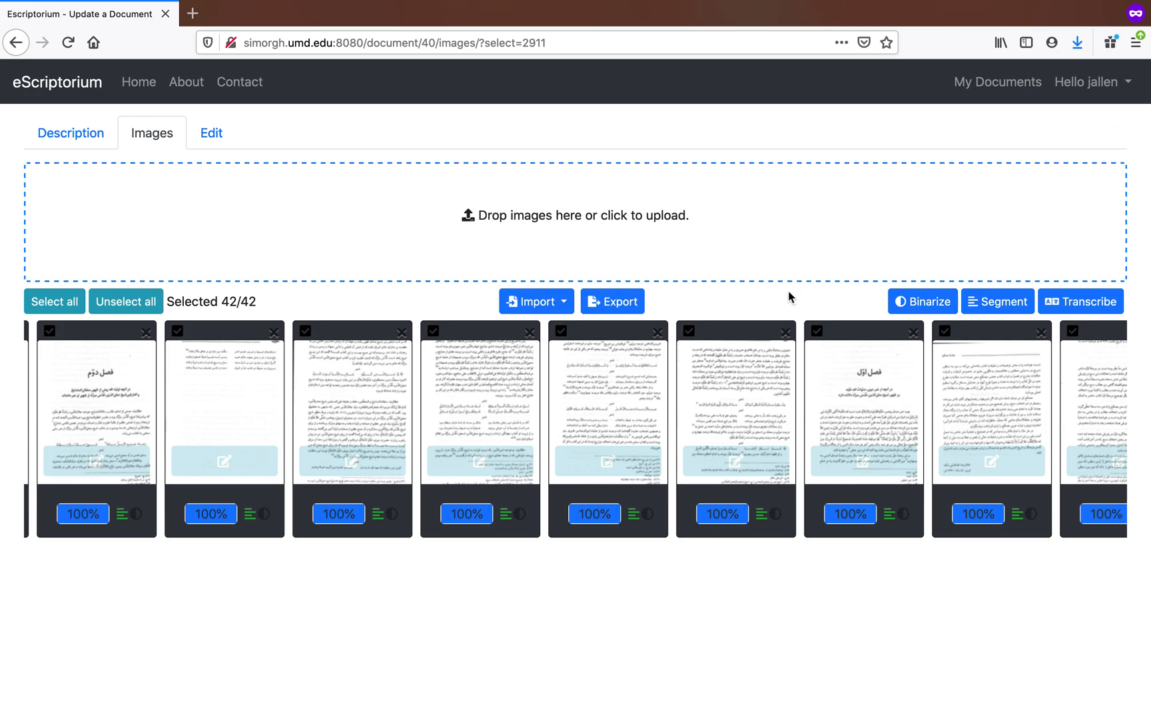
pyautogui.moveTo(752, 304)
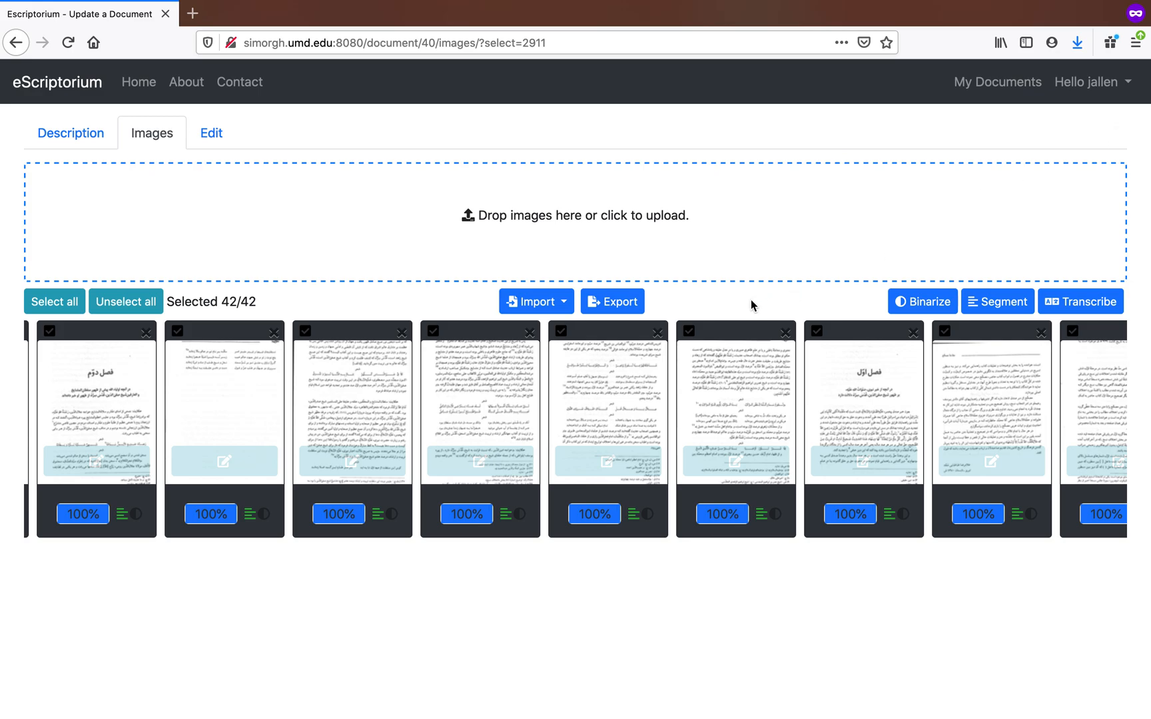
pyautogui.moveTo(210, 133)
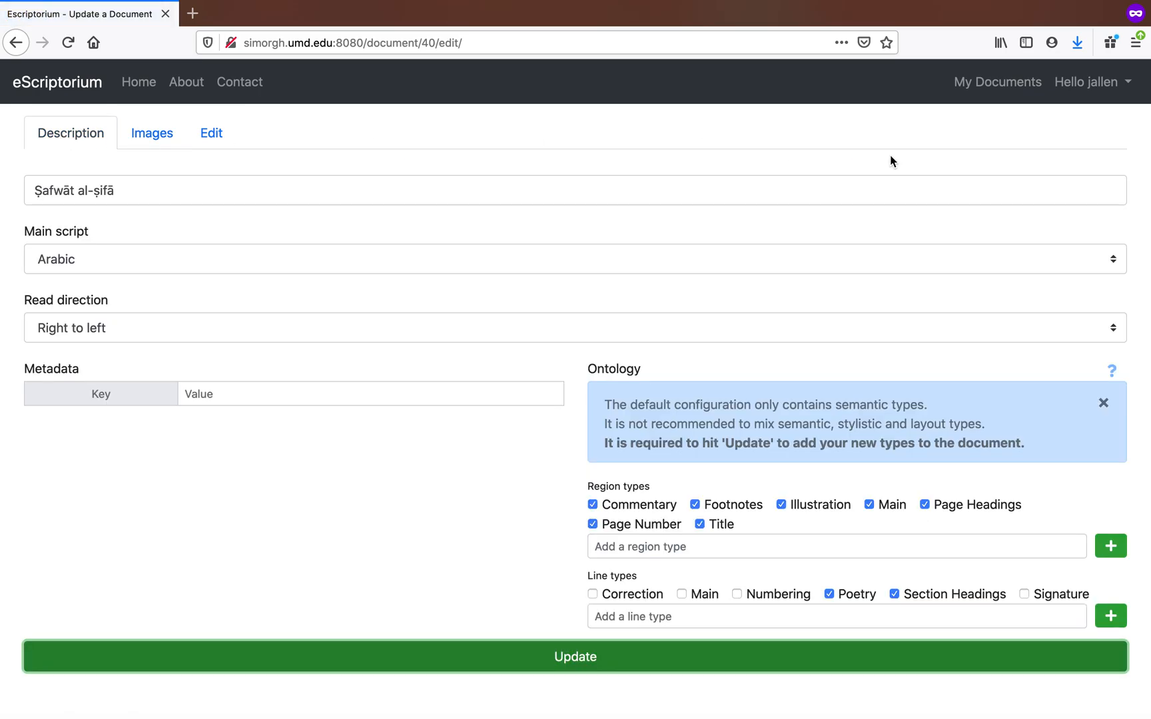
pyautogui.moveTo(997, 81)
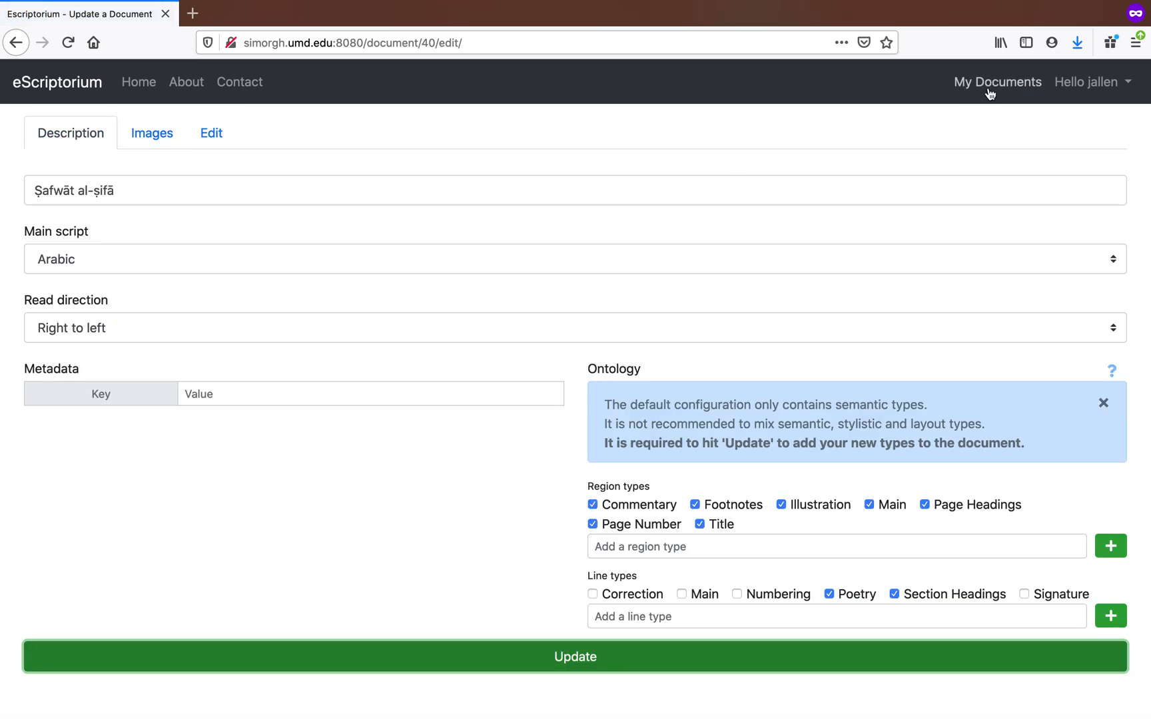
# Go to My Documents and open the kashf document's description settings.
pyautogui.click(997, 82)
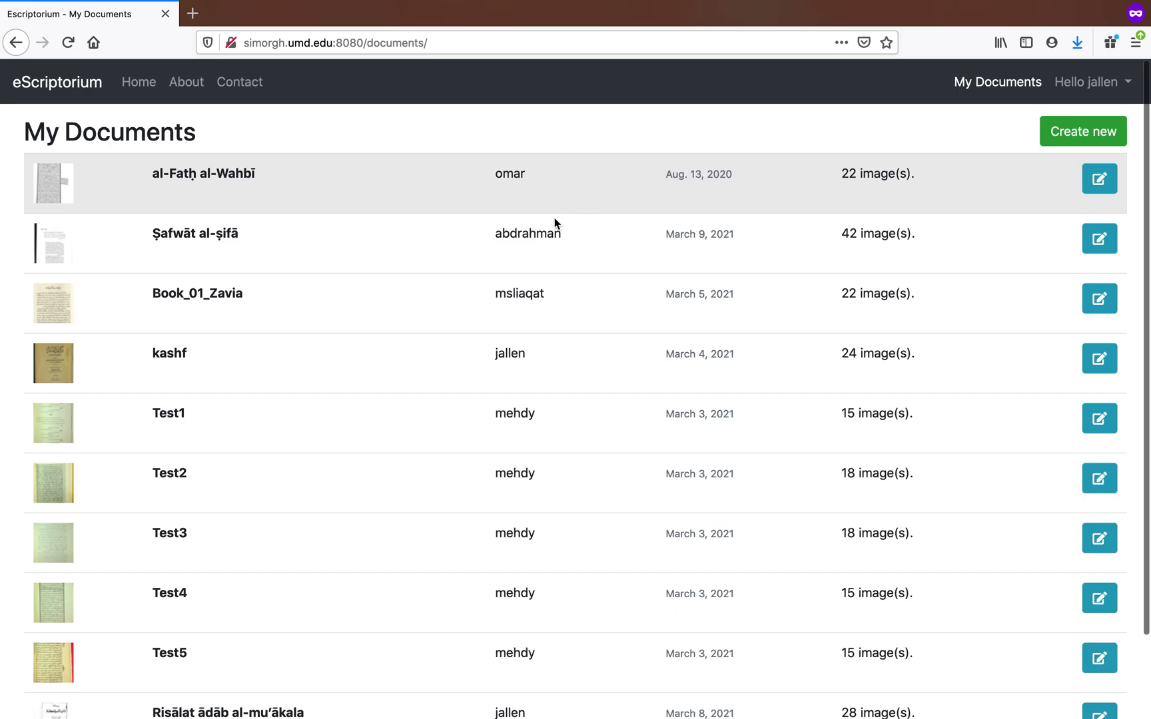
pyautogui.click(1099, 360)
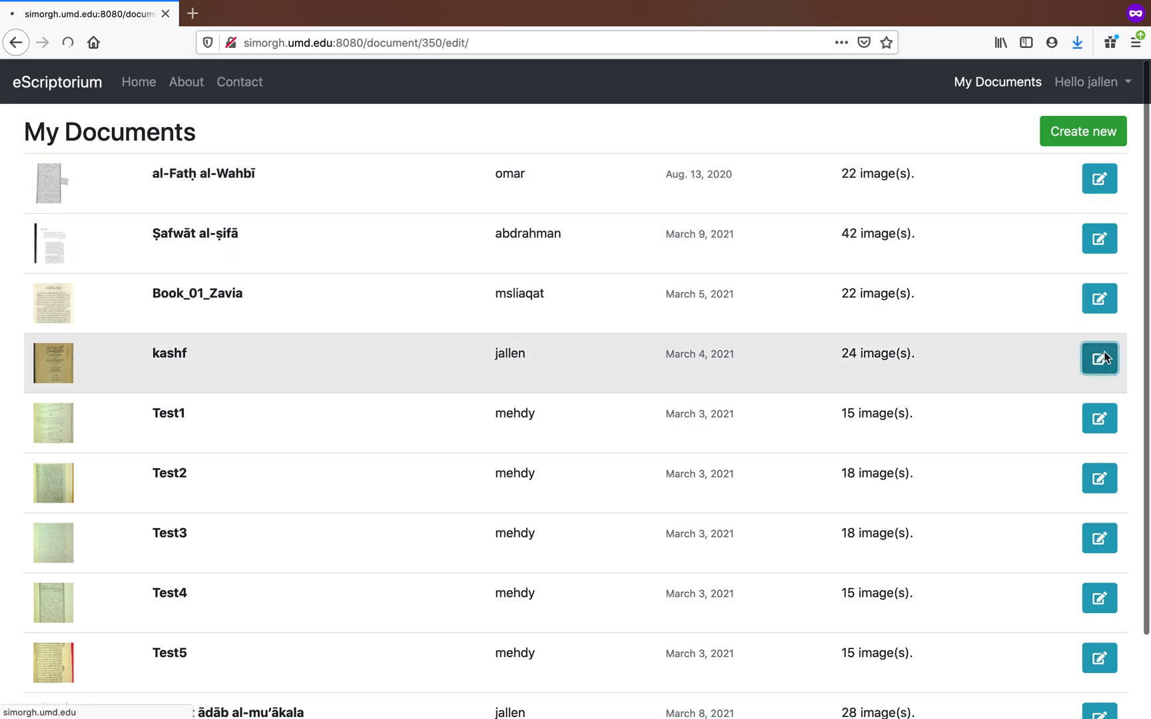
pyautogui.click(1099, 360)
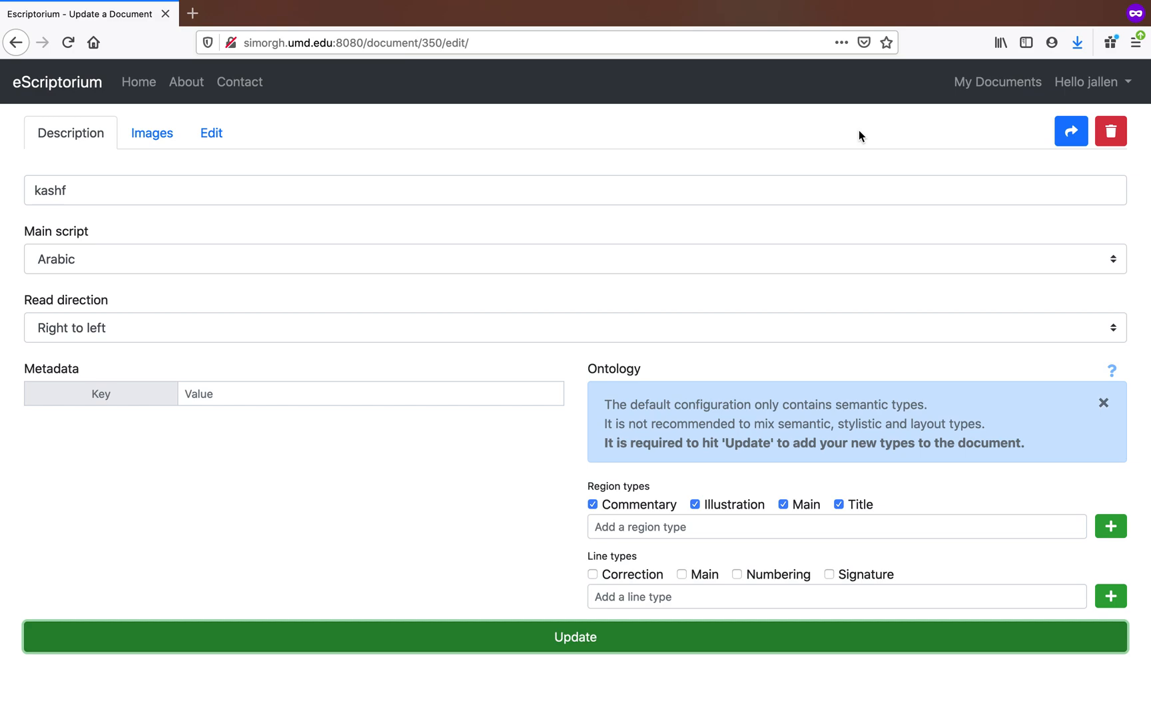
pyautogui.moveTo(1070, 131)
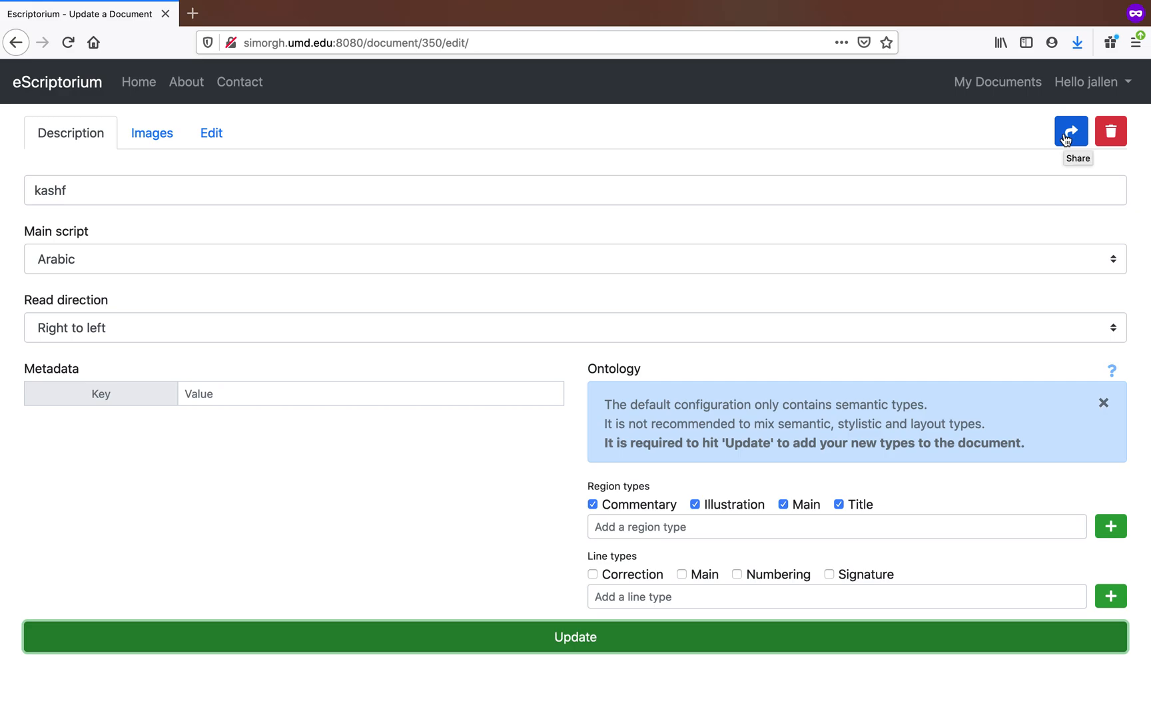
pyautogui.click(1071, 131)
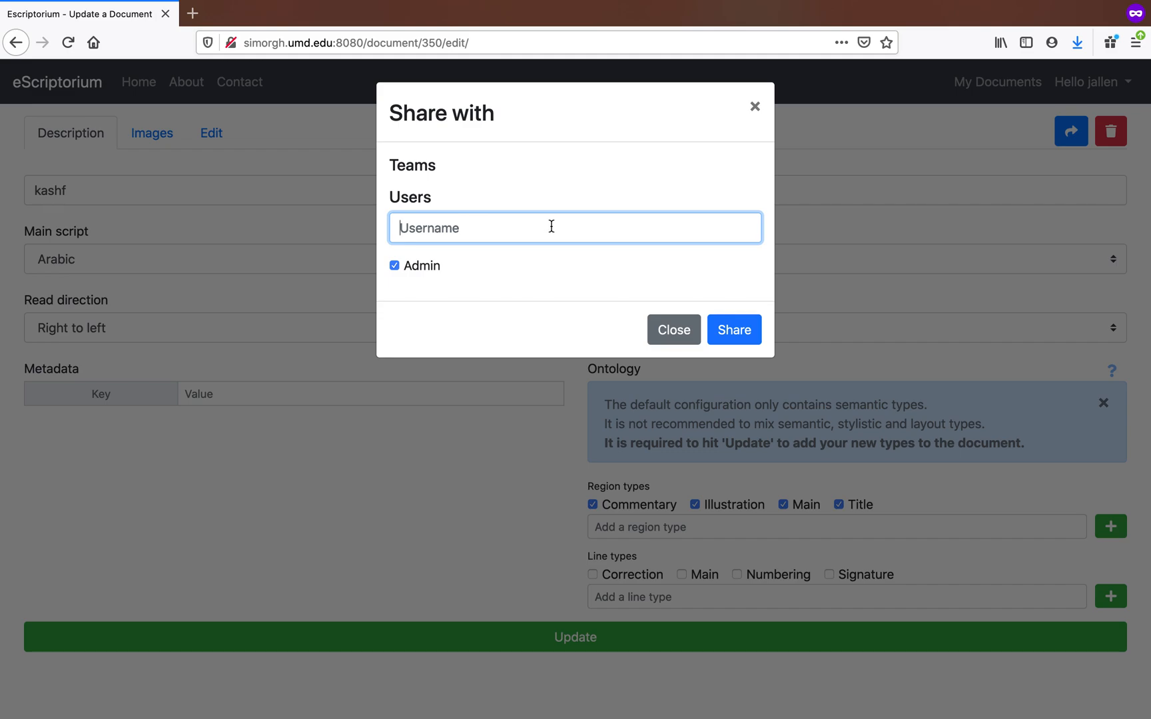
pyautogui.moveTo(424, 167)
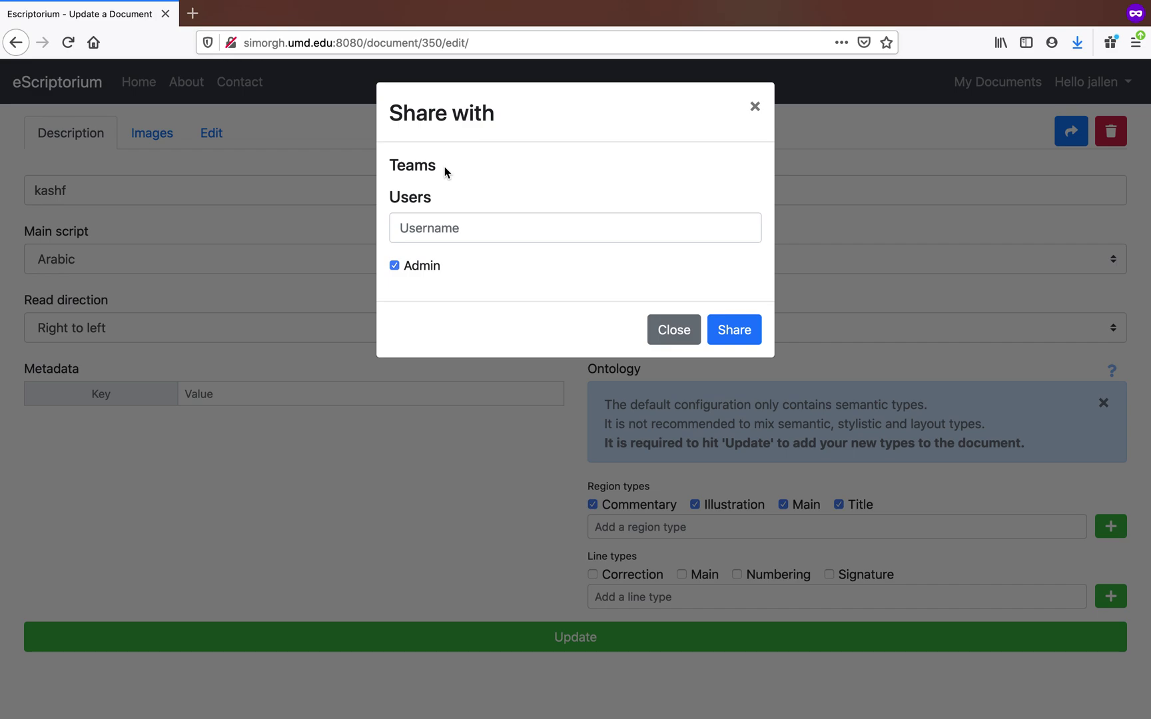
pyautogui.click(575, 228)
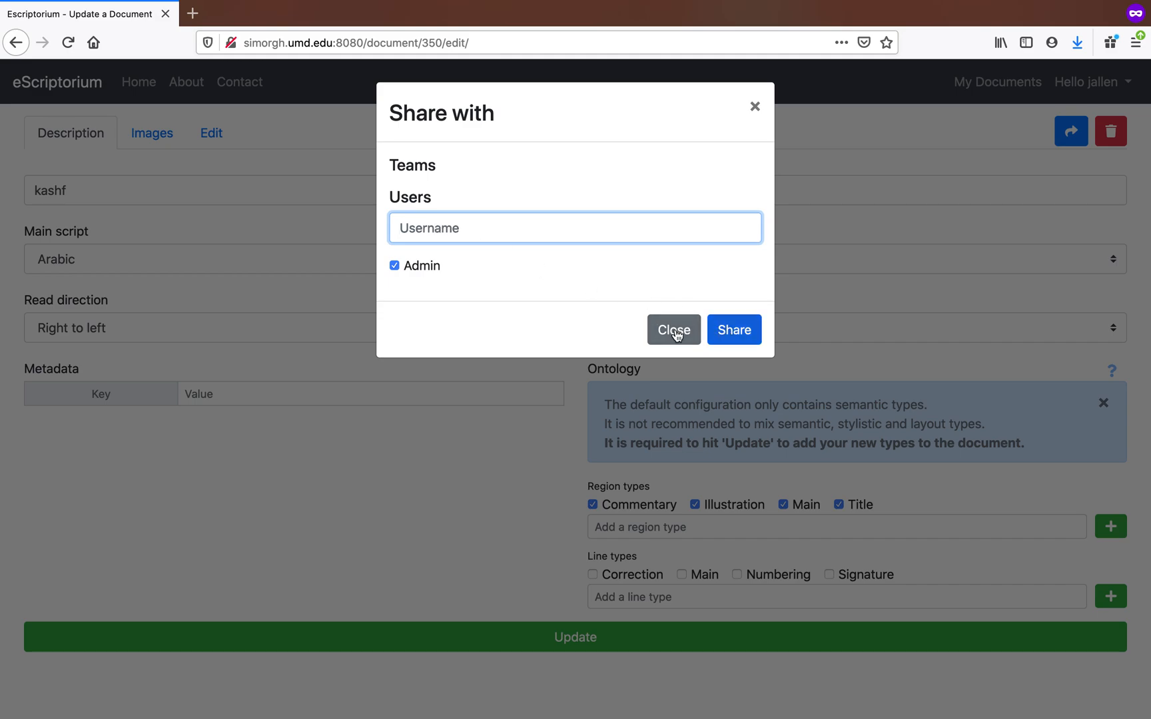
pyautogui.click(672, 330)
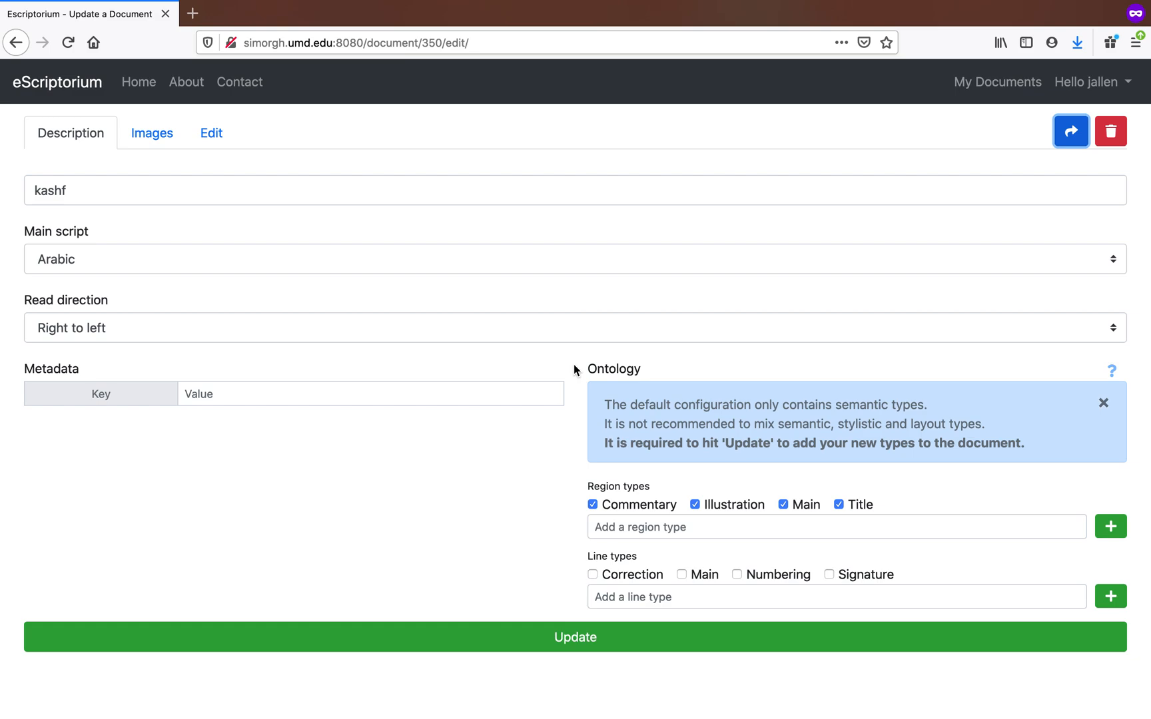
pyautogui.moveTo(393, 145)
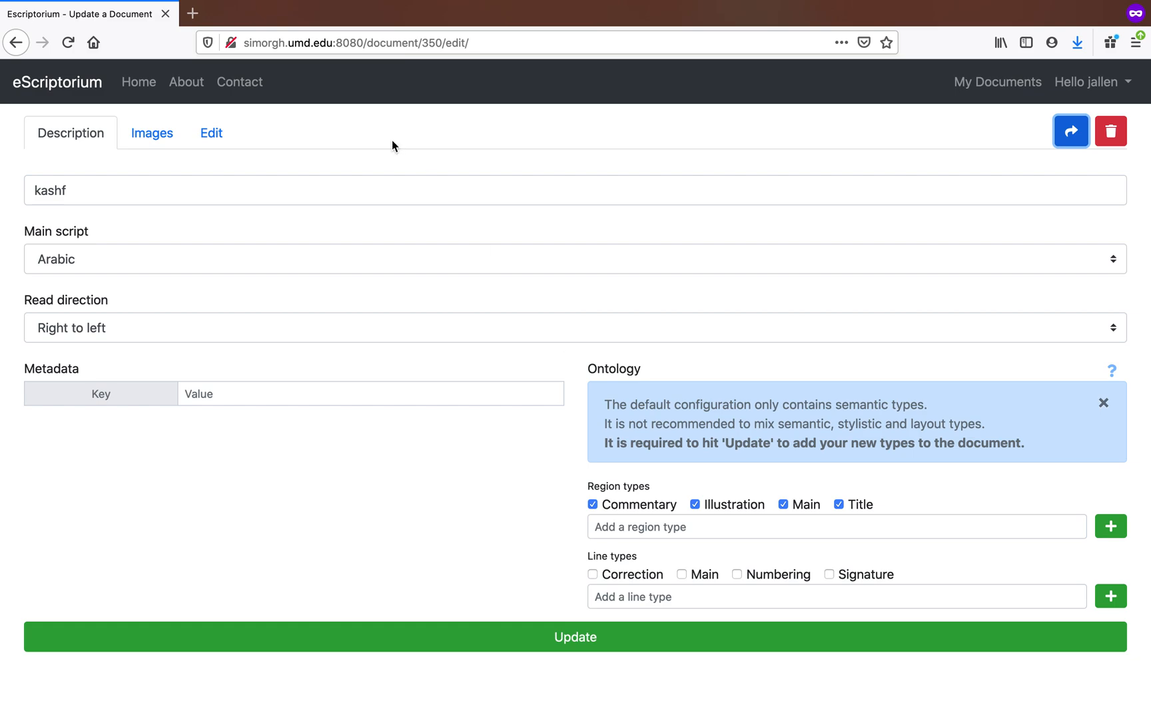
# Open al-Fatḥ al-Wahbī from My Documents and switch to its Edit tab.
pyautogui.click(211, 133)
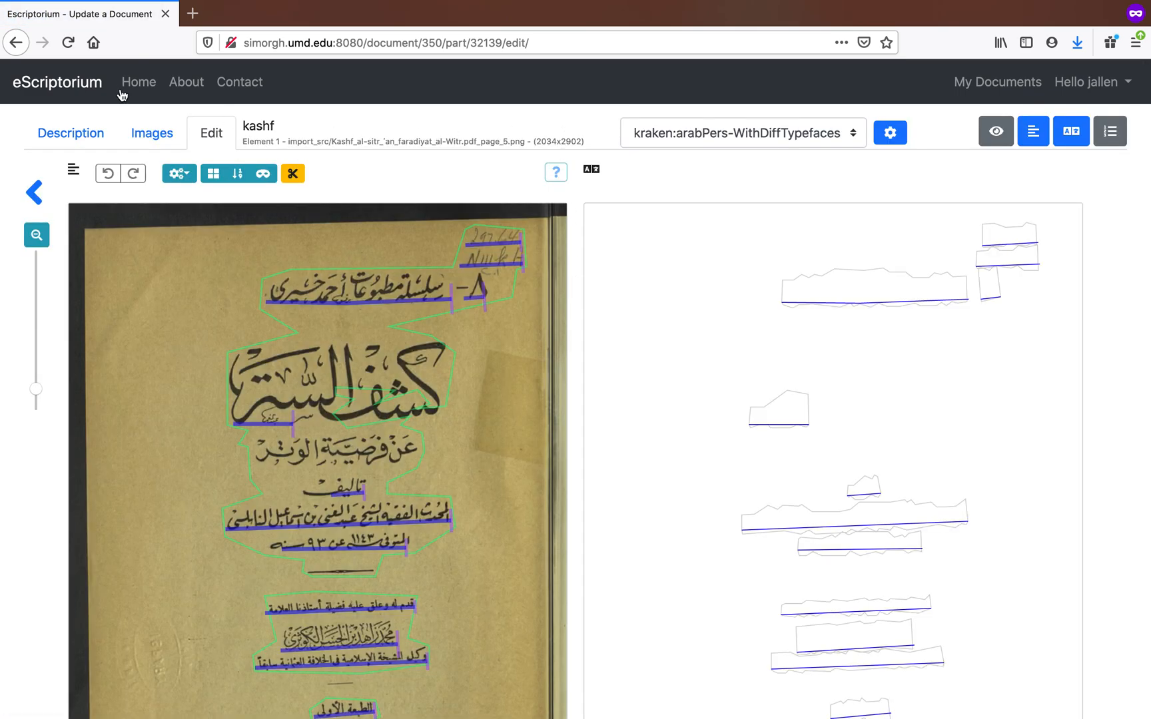
pyautogui.click(996, 81)
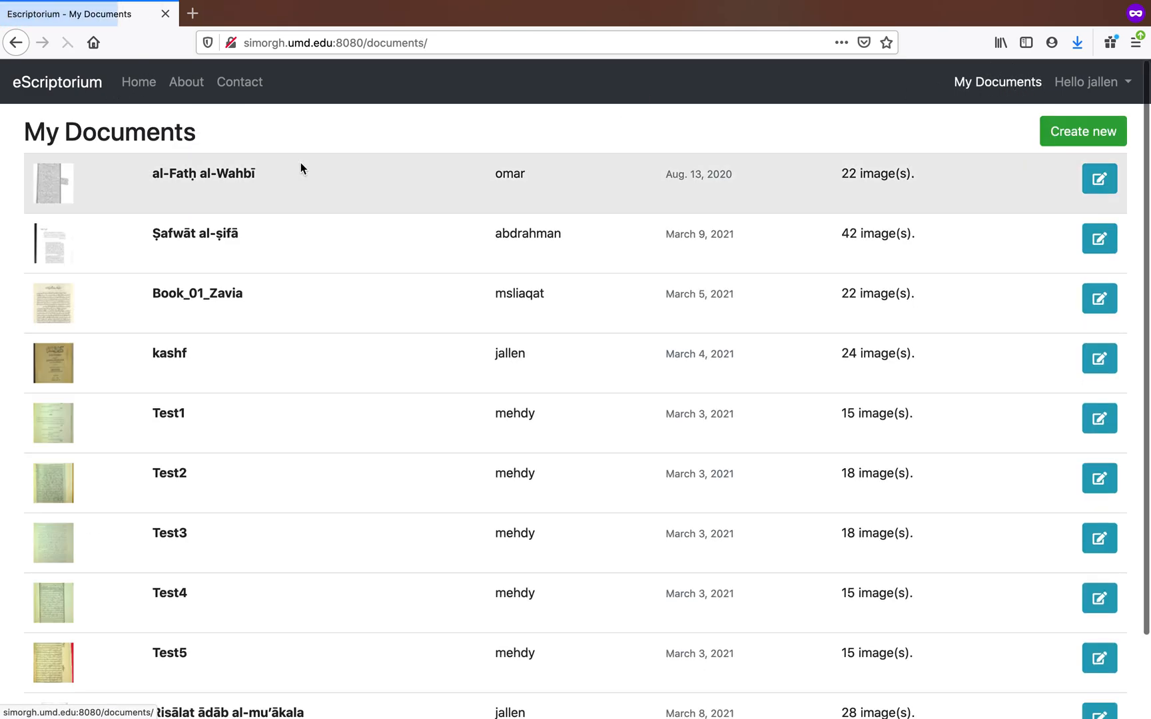
pyautogui.click(1098, 178)
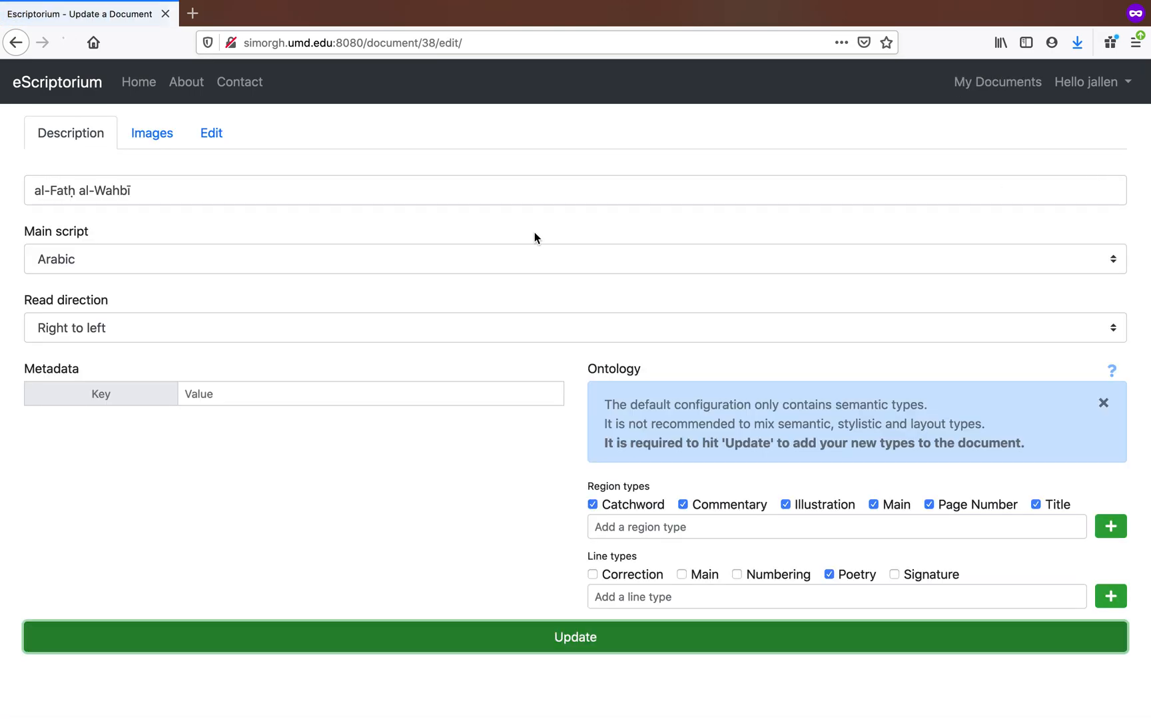
pyautogui.click(211, 132)
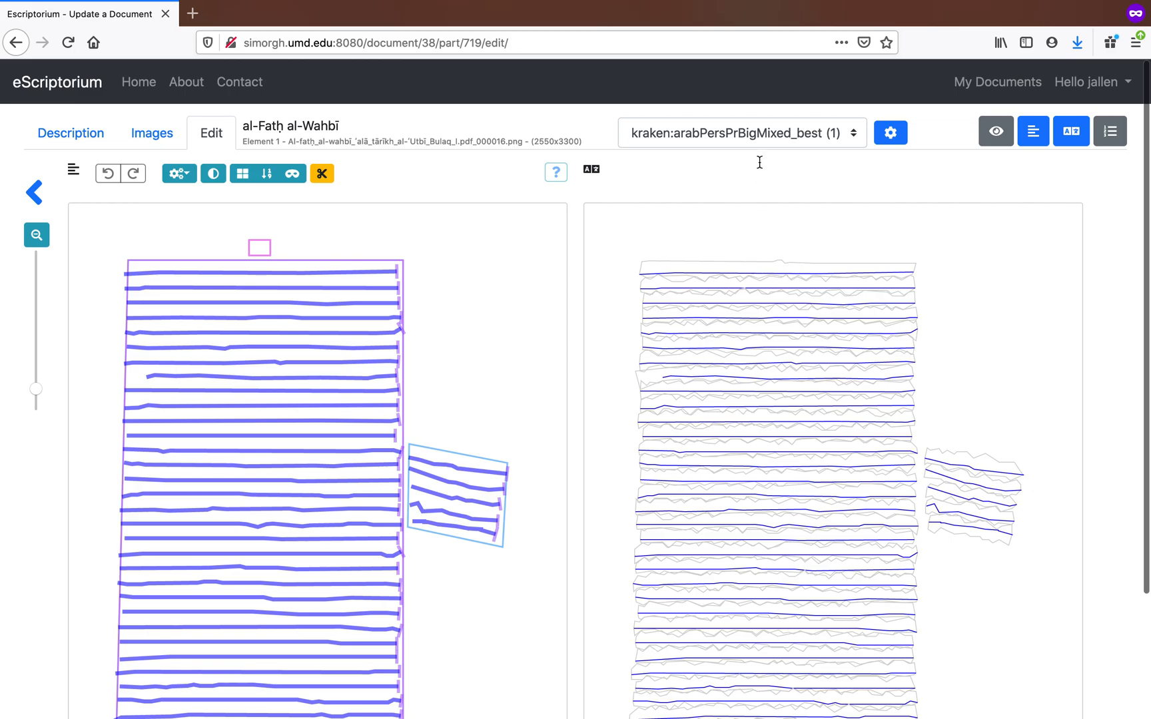
pyautogui.click(258, 247)
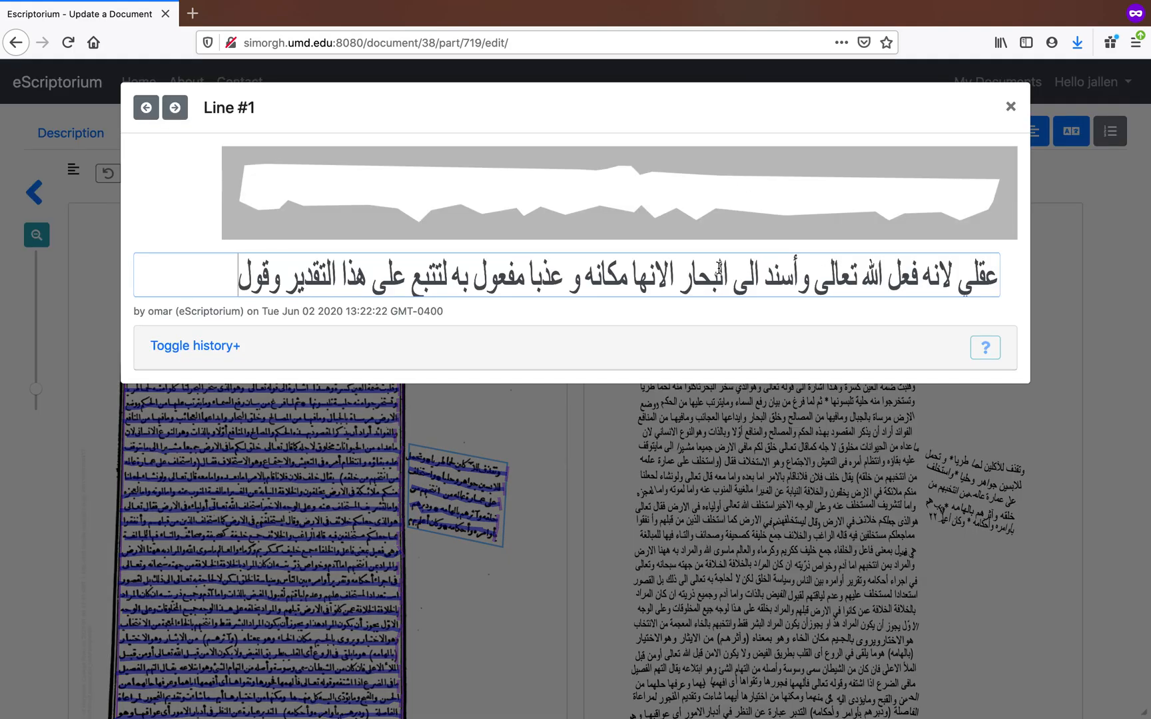
pyautogui.click(193, 346)
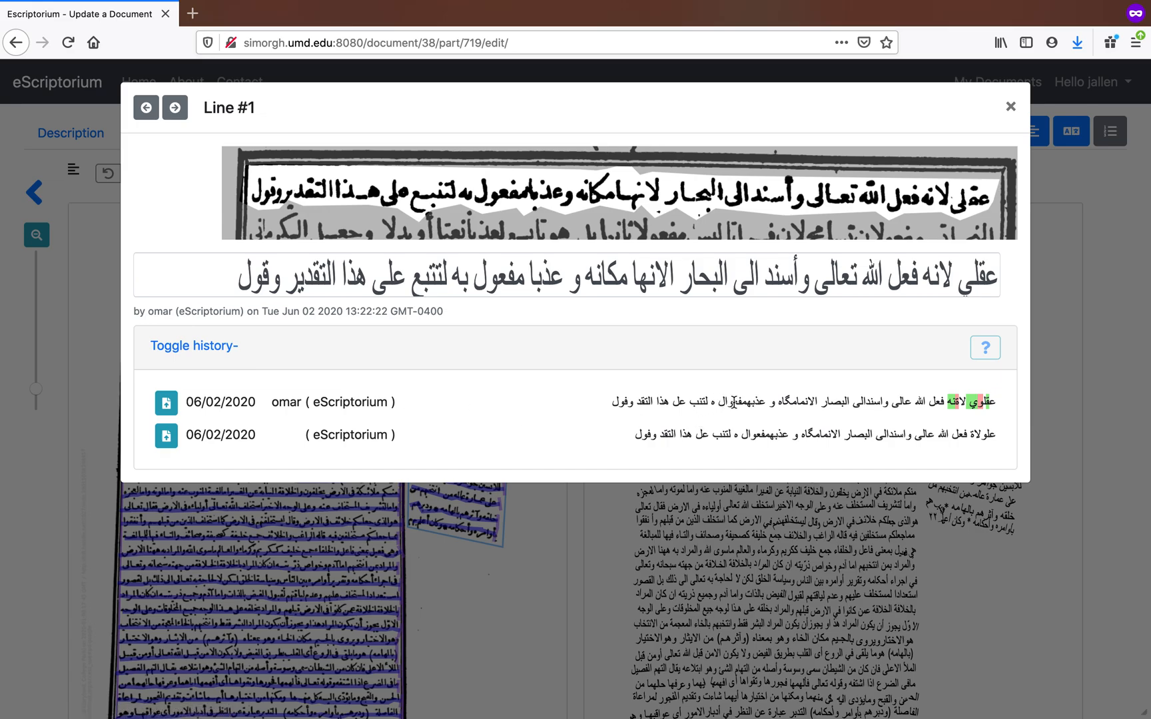
pyautogui.moveTo(952, 418)
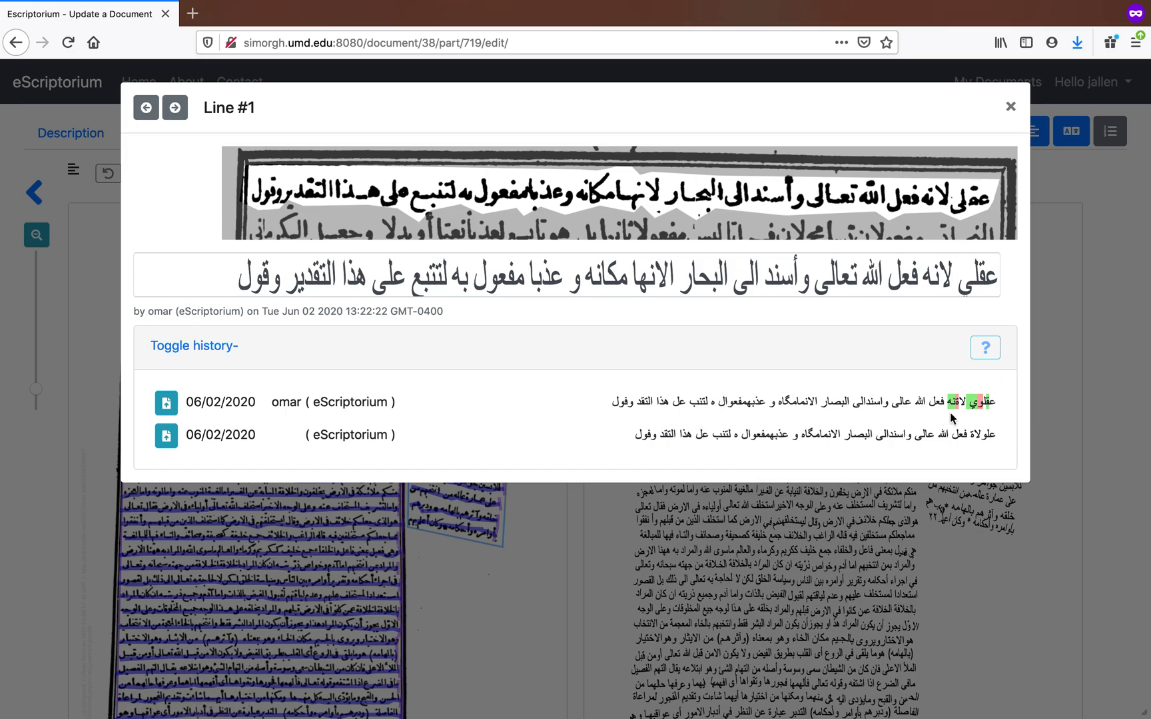
pyautogui.moveTo(433, 315)
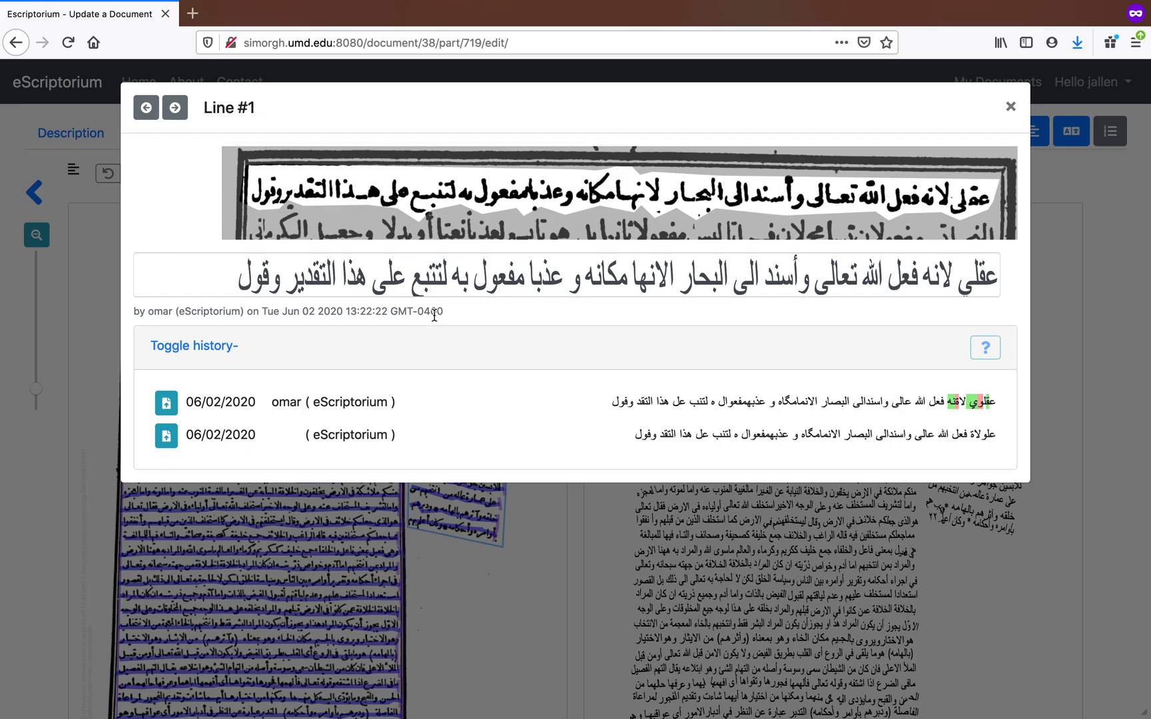
pyautogui.moveTo(433, 311)
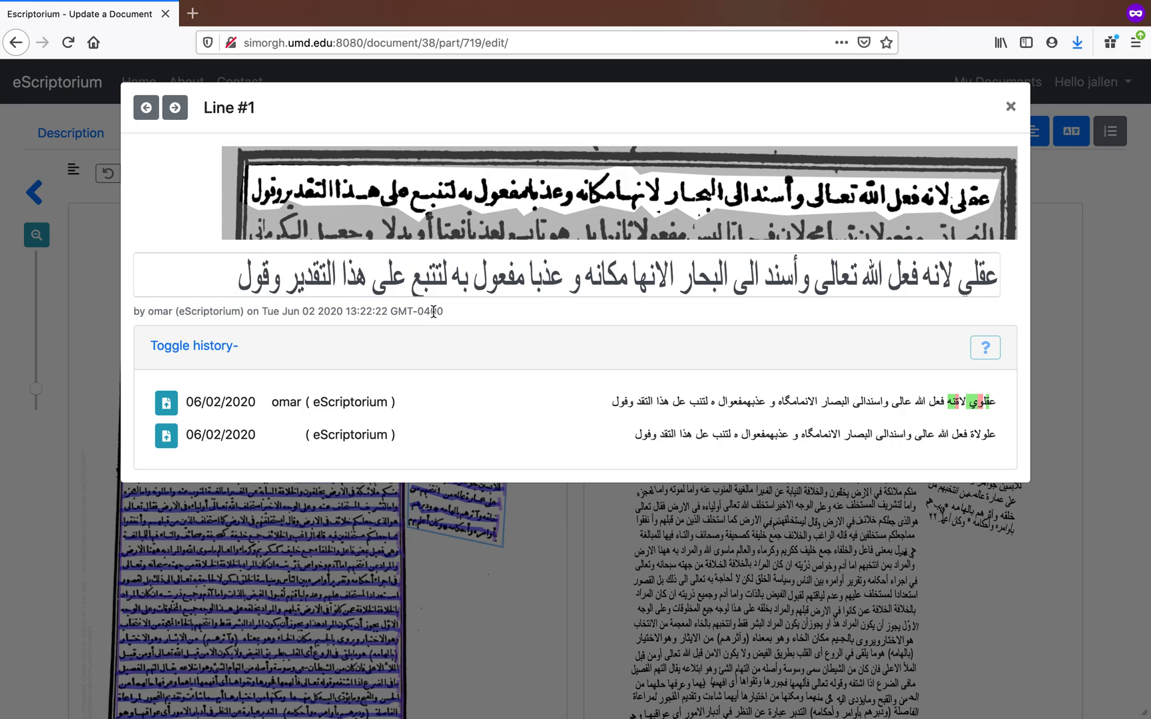
pyautogui.moveTo(942, 108)
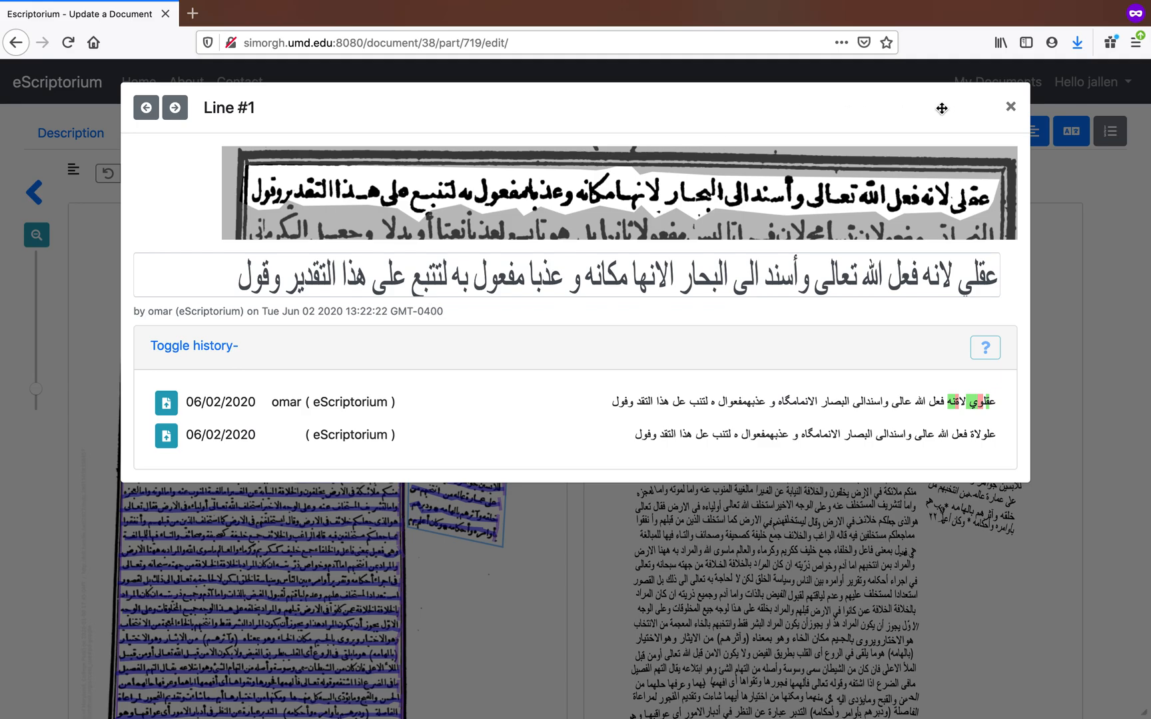
pyautogui.click(1011, 106)
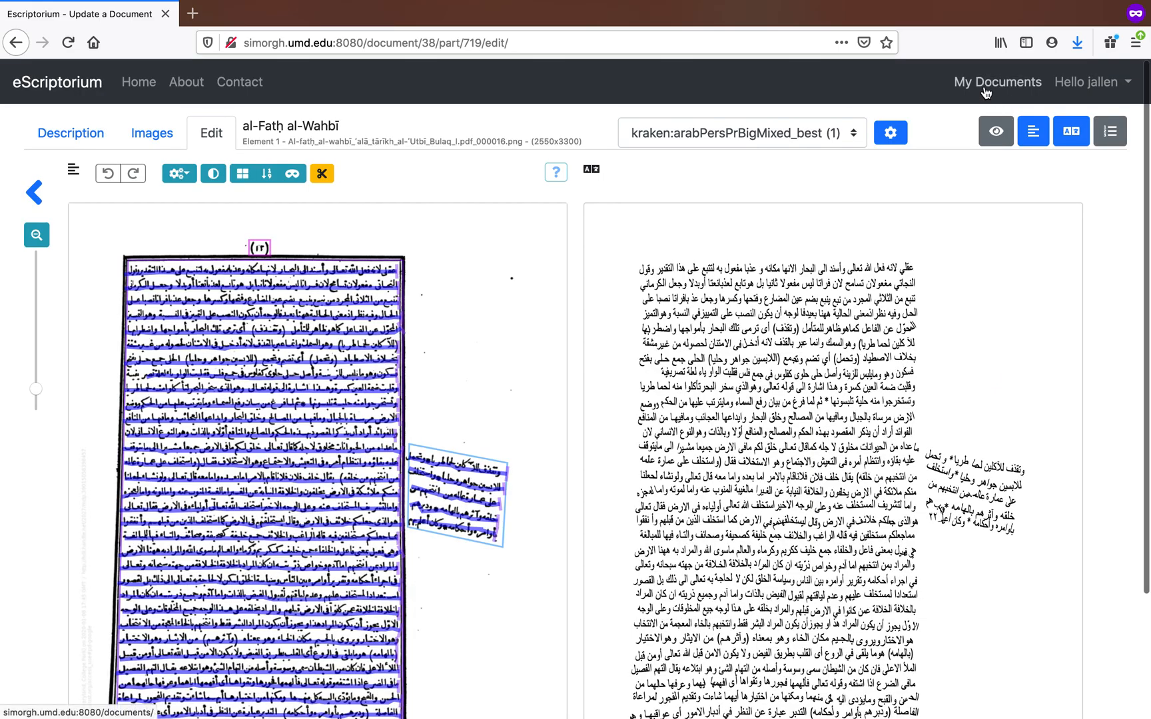
pyautogui.moveTo(418, 189)
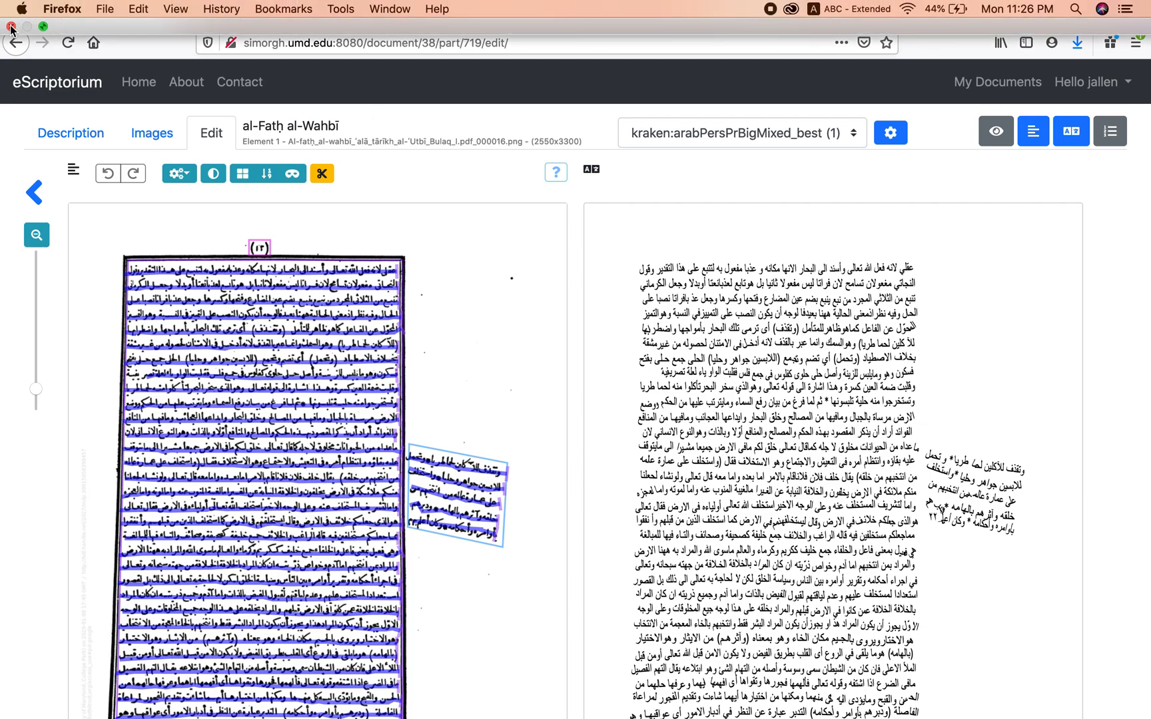
pyautogui.moveTo(755, 23)
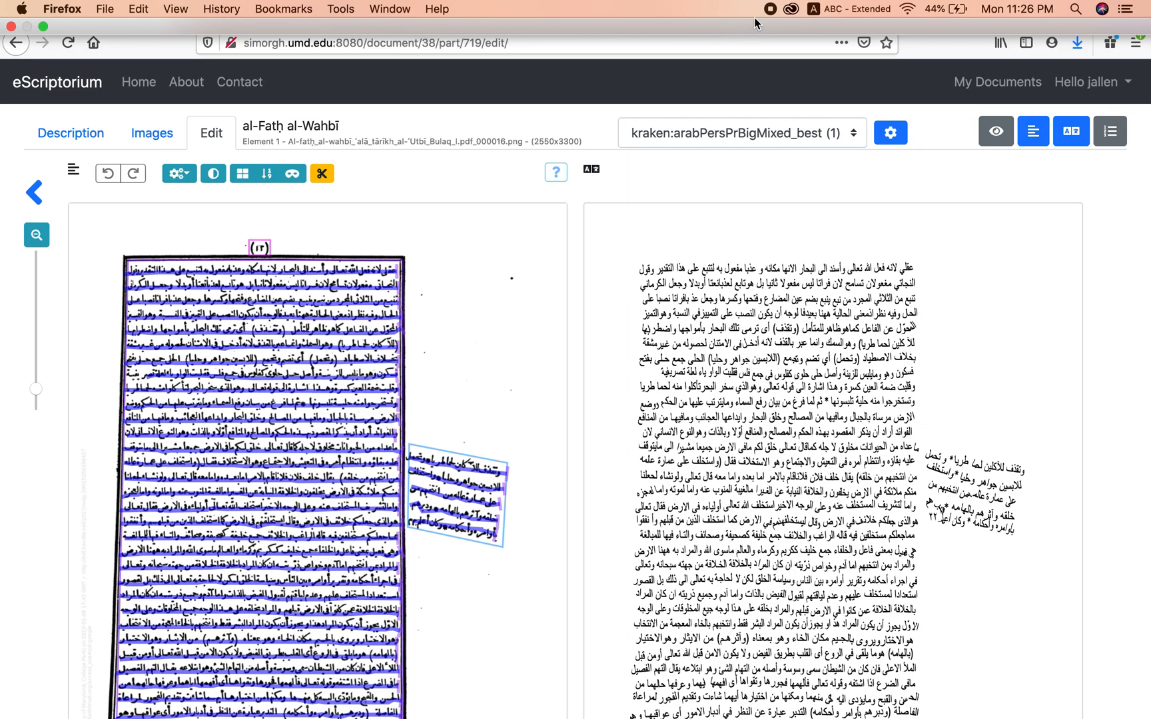